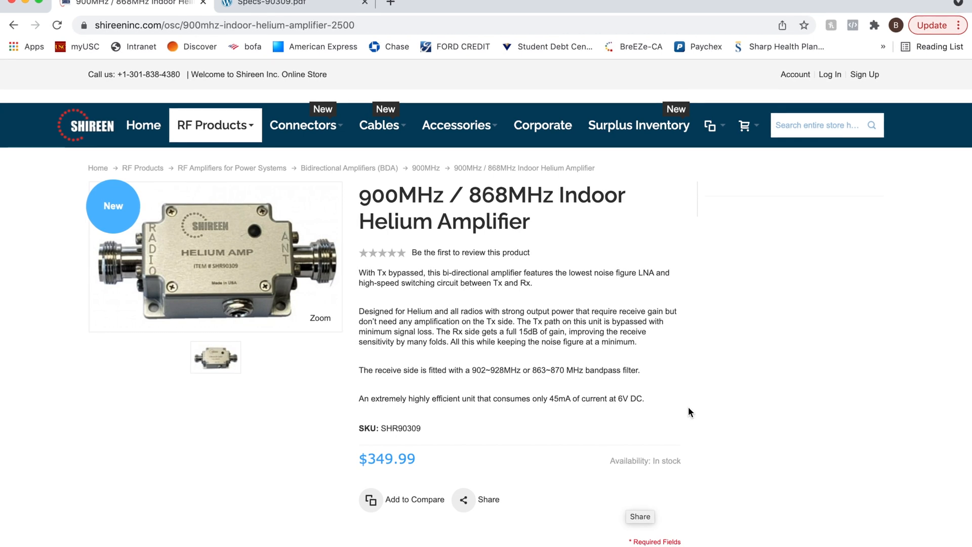
{"action": "mouse_move", "coordinate": [563, 195]}
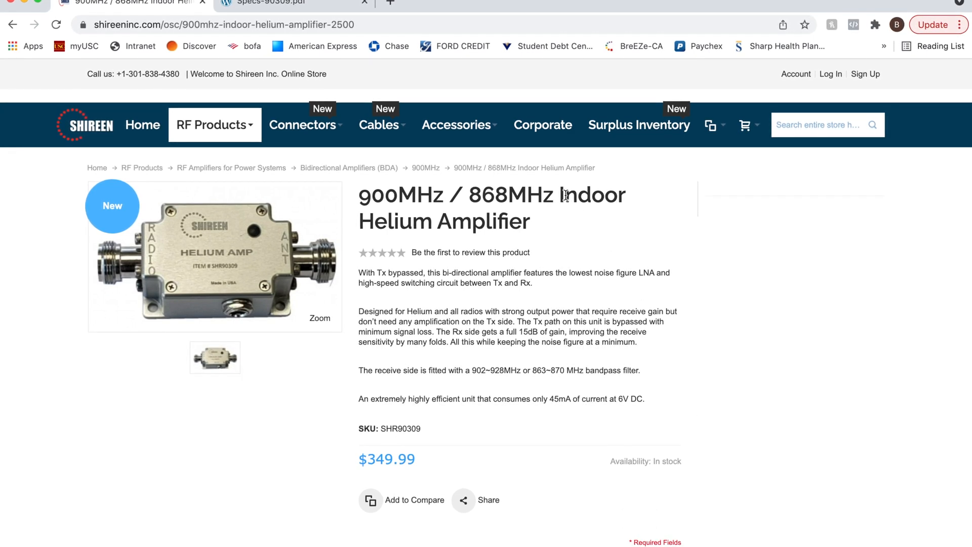
Step: Switch from the amplifier page over to the Helium Explorer tab
{"action": "double_click", "coordinate": [591, 194]}
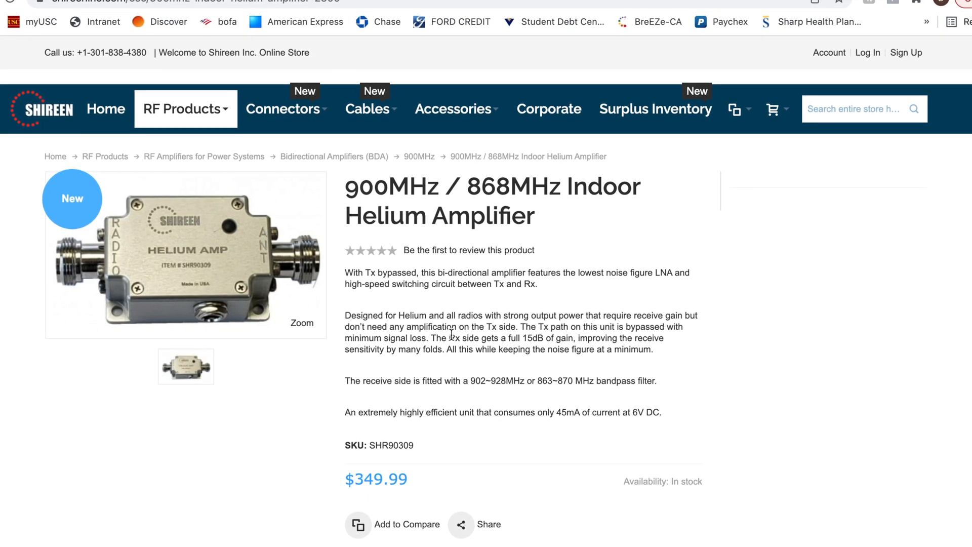
{"action": "scroll", "scroll_direction": "up", "scroll_amount": 3}
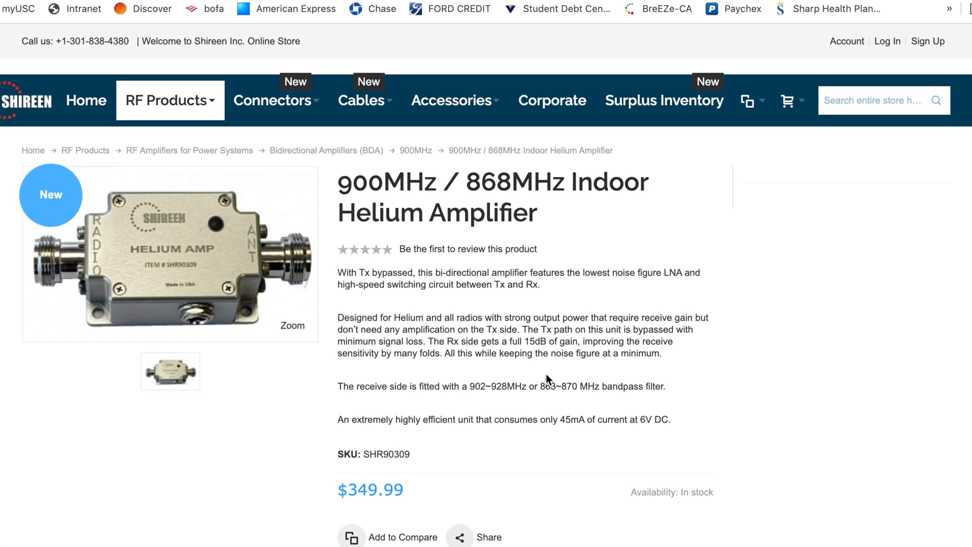
{"action": "mouse_move", "coordinate": [432, 31]}
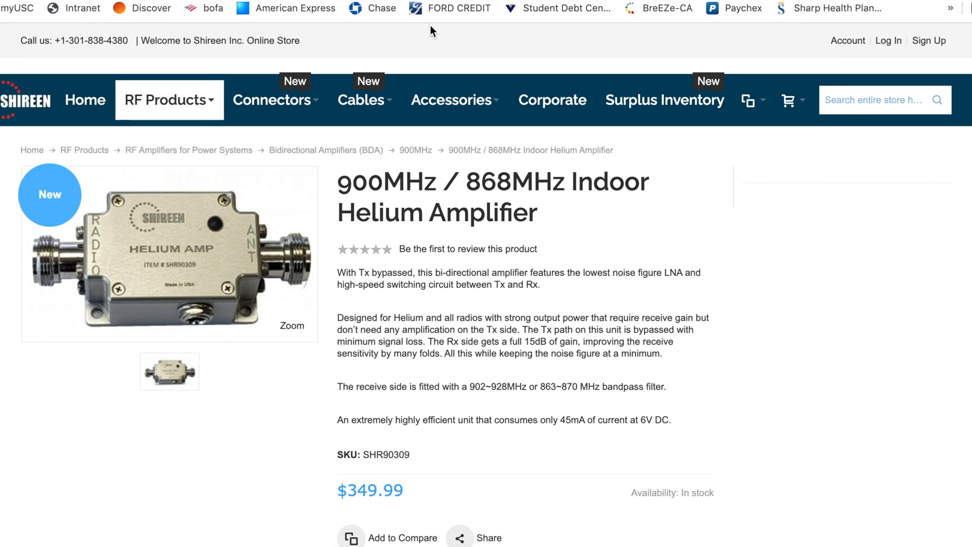
{"action": "mouse_move", "coordinate": [551, 327]}
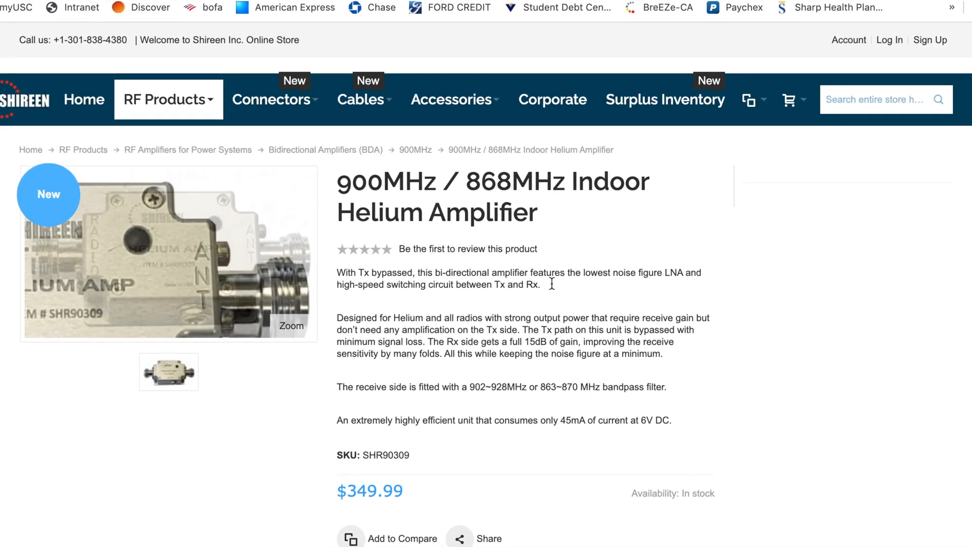
{"action": "left_click", "coordinate": [453, 4]}
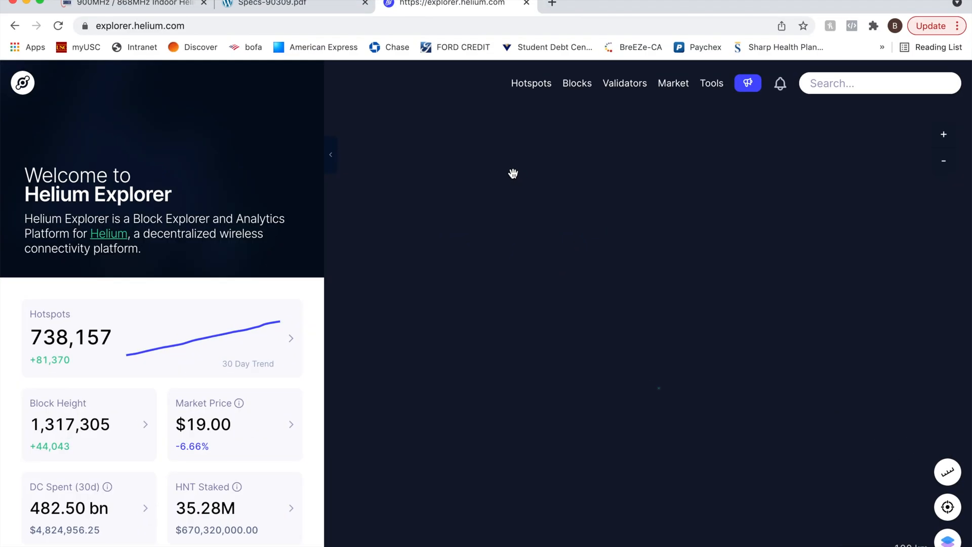
{"action": "mouse_move", "coordinate": [248, 418]}
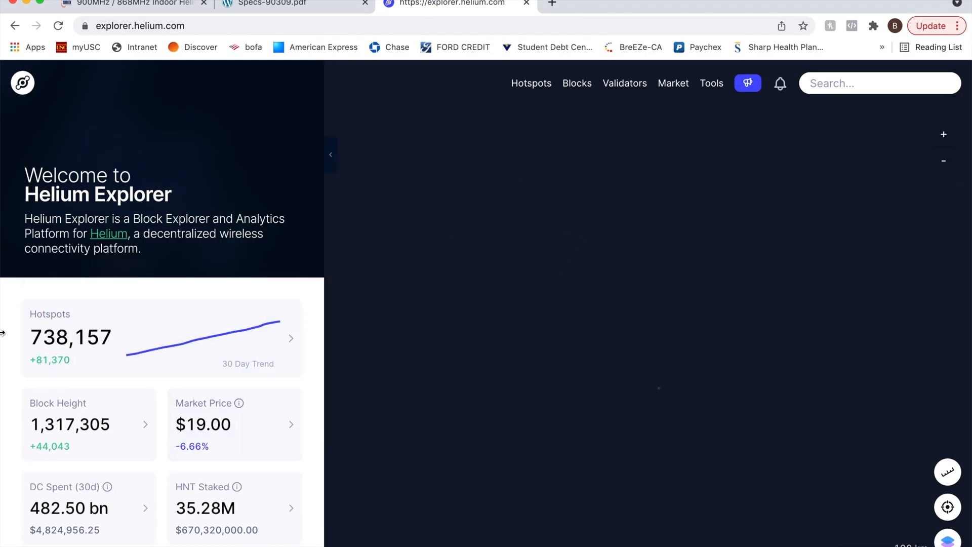
{"action": "mouse_move", "coordinate": [149, 365]}
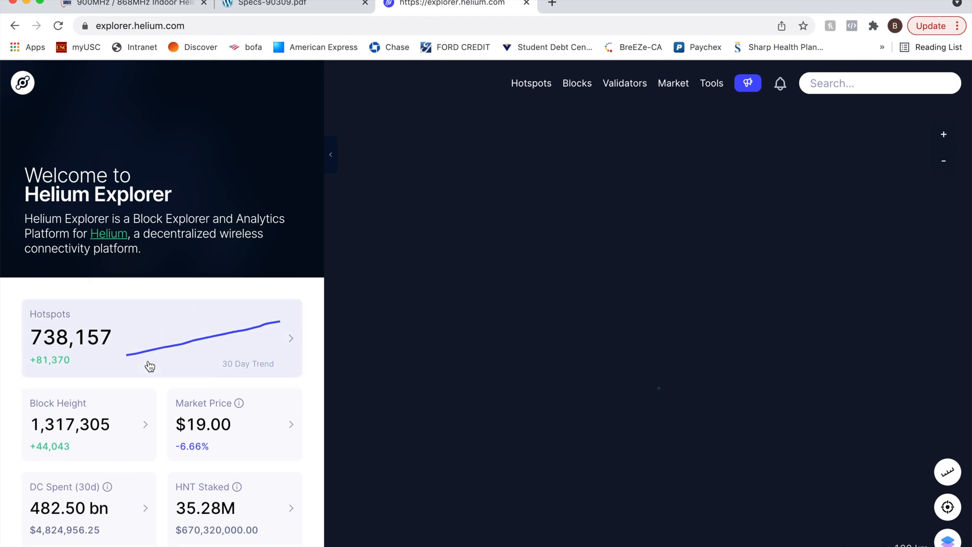
{"action": "scroll", "scroll_direction": "down", "scroll_amount": 3}
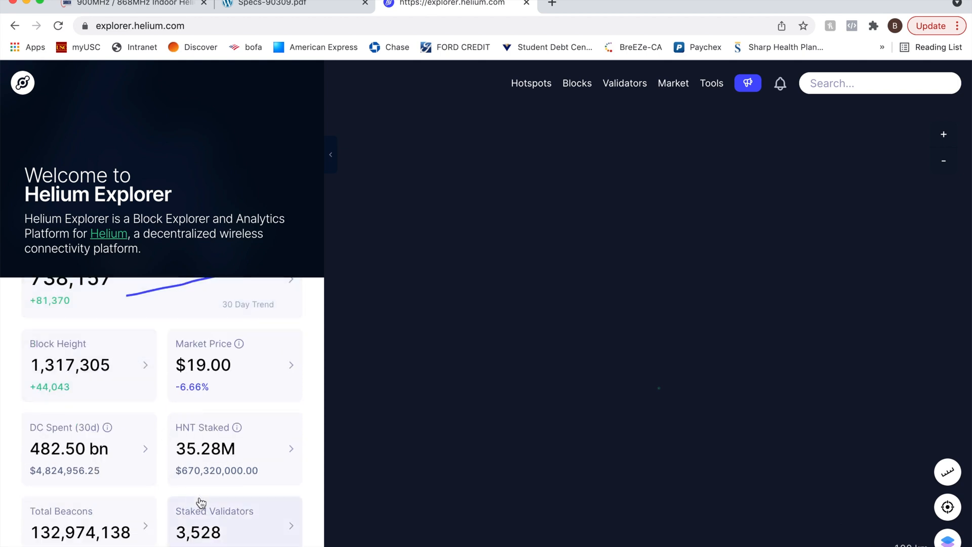
{"action": "mouse_move", "coordinate": [233, 433]}
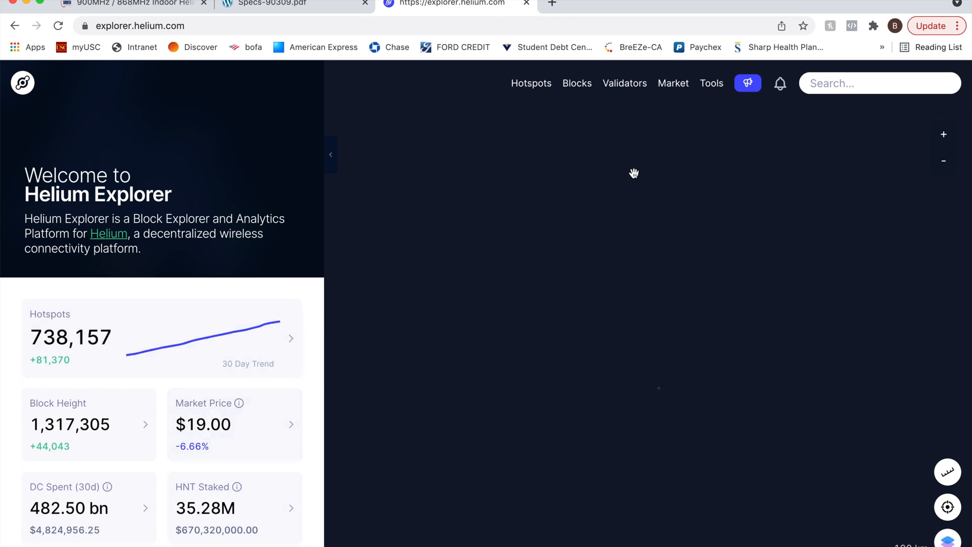
Step: Show the Hotspots statistics and browse the Latest Hotspots list with locations and antenna gains
{"action": "left_click", "coordinate": [530, 83]}
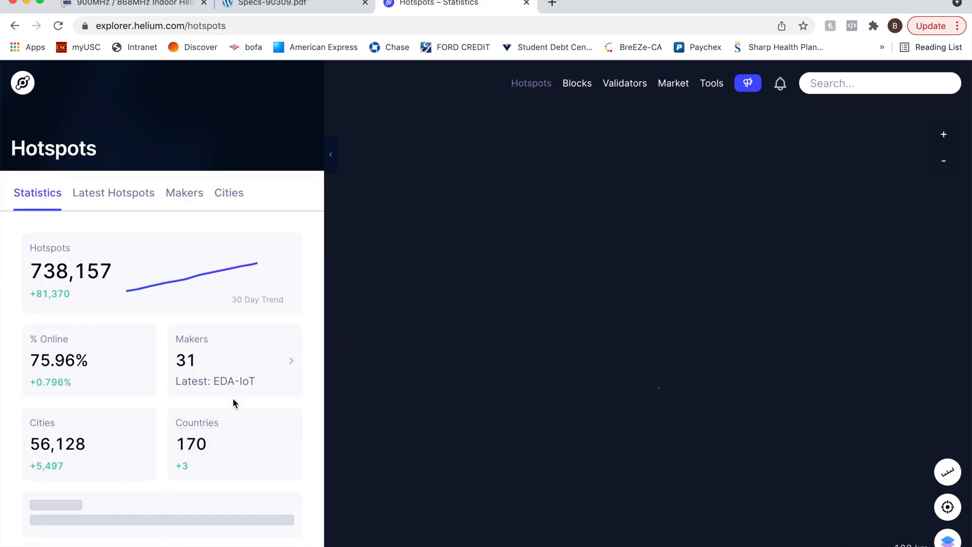
{"action": "mouse_move", "coordinate": [135, 203]}
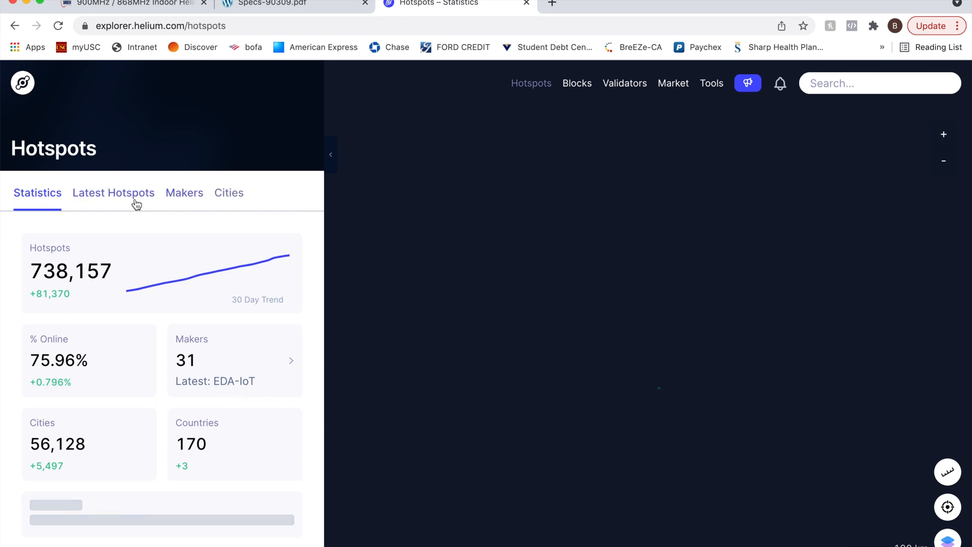
{"action": "left_click", "coordinate": [113, 193]}
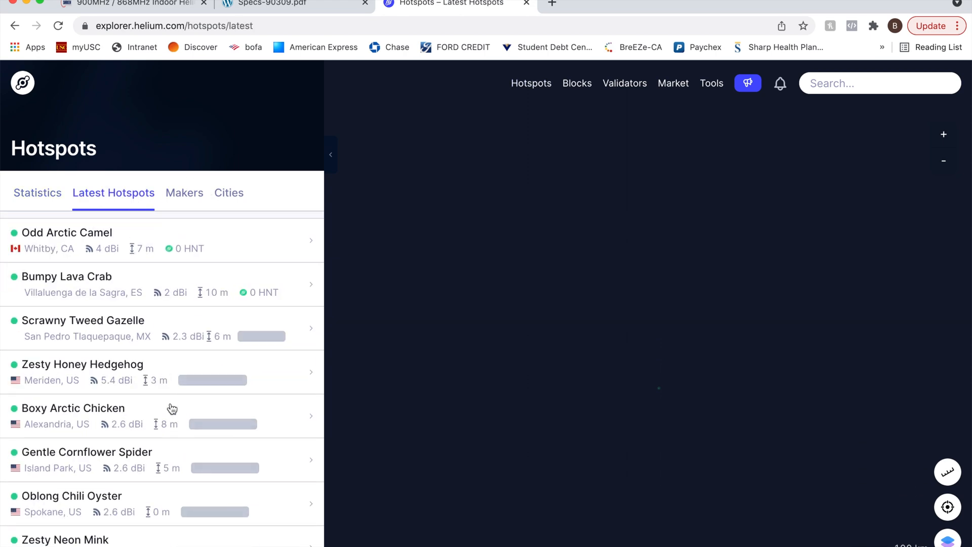
{"action": "scroll", "scroll_direction": "down", "scroll_amount": 3}
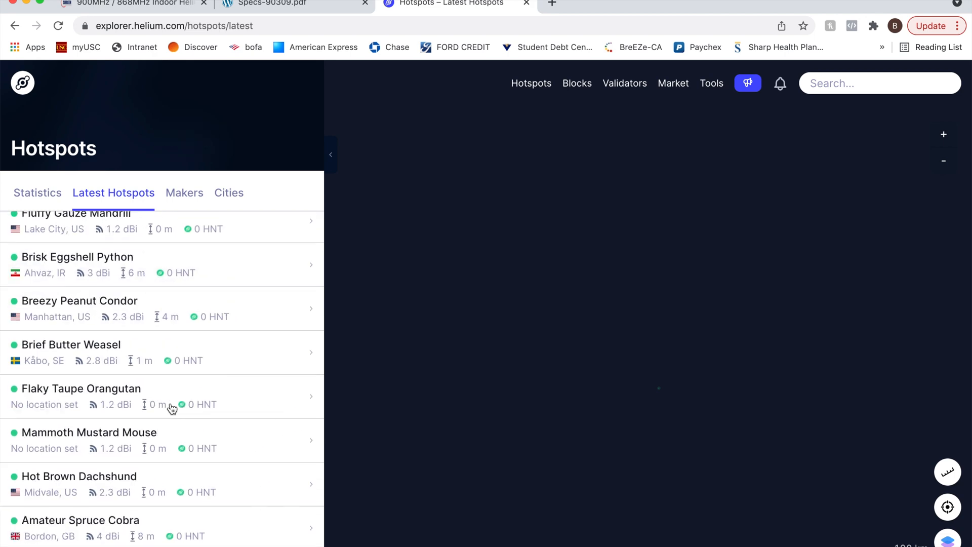
{"action": "scroll", "scroll_direction": "down", "scroll_amount": 3}
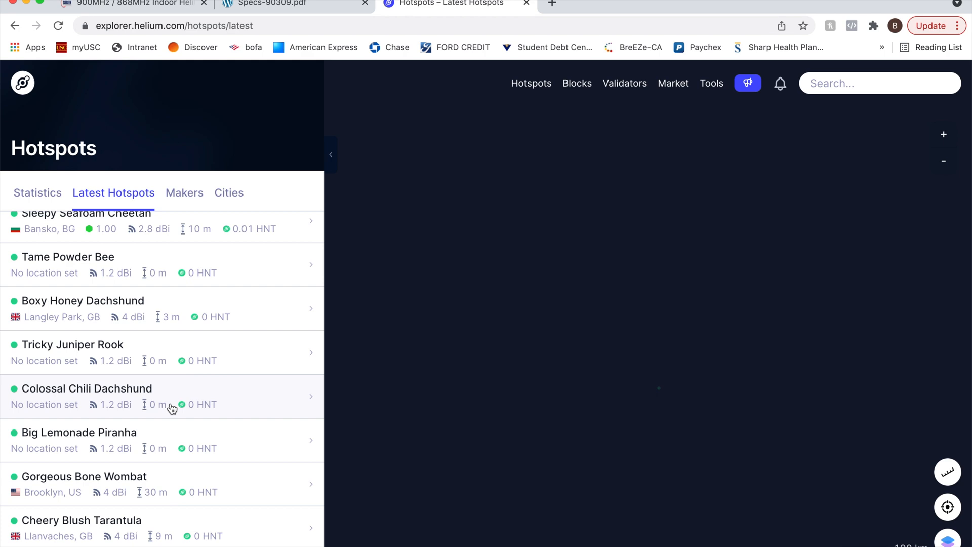
{"action": "mouse_move", "coordinate": [211, 473]}
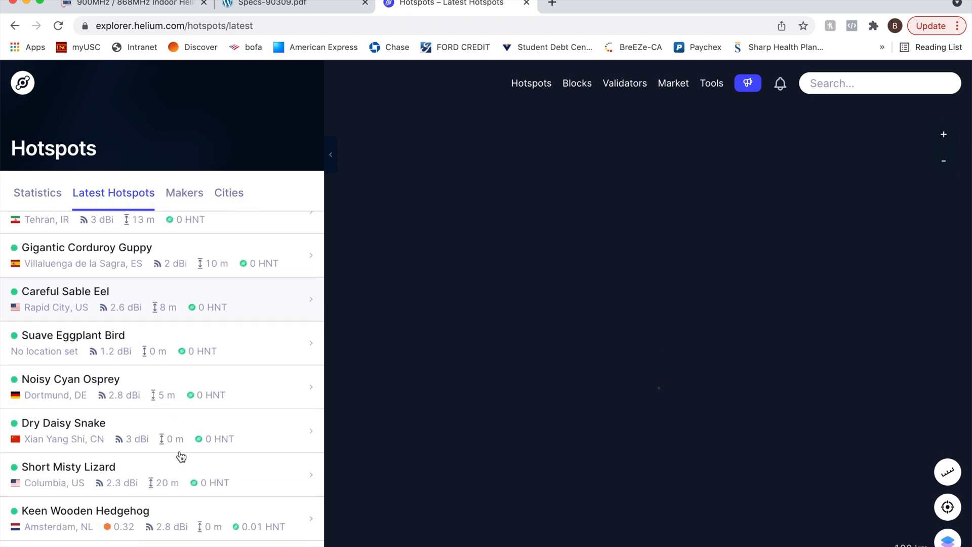
Step: Search for 'los angeles' and choose the Los Angeles, California result to open its hex
{"action": "left_click", "coordinate": [874, 83]}
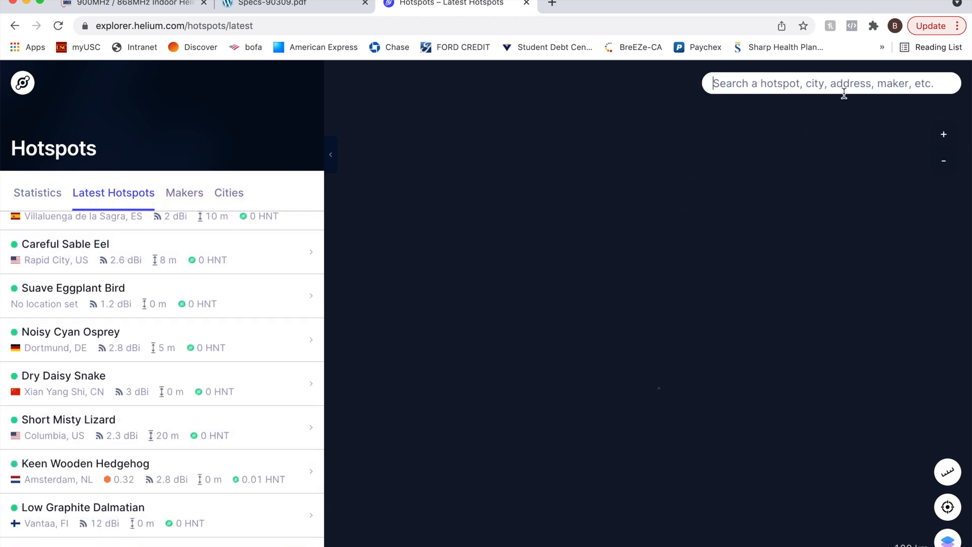
{"action": "mouse_move", "coordinate": [747, 181]}
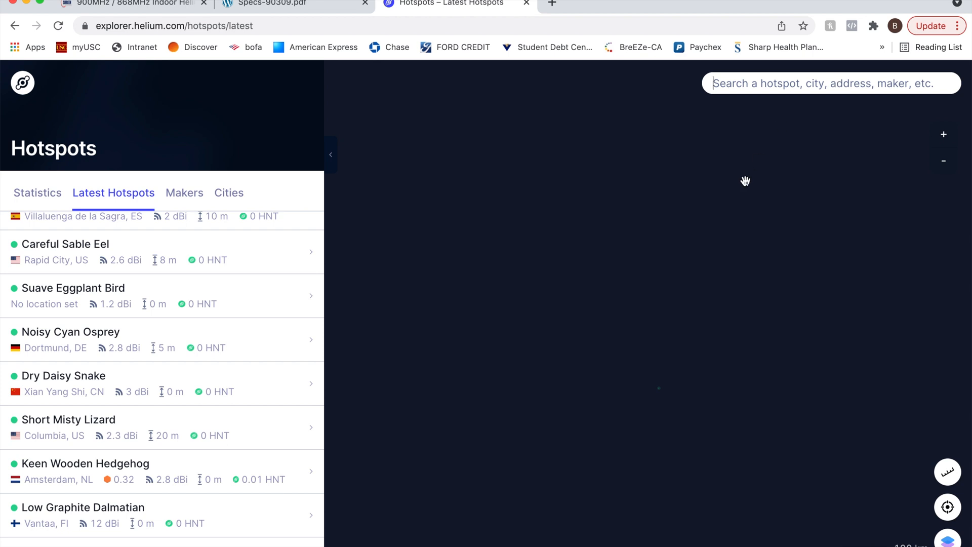
{"action": "type", "text": "los an"}
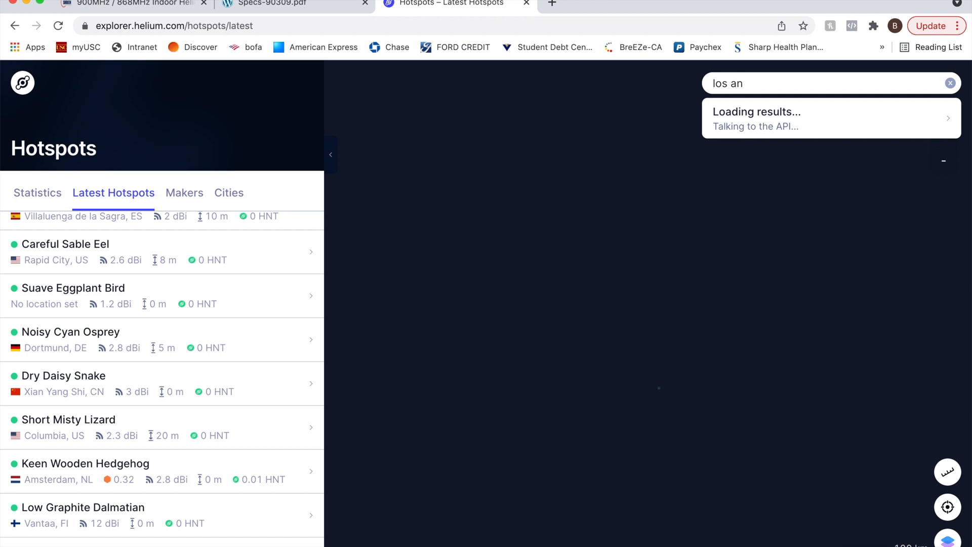
{"action": "type", "text": "geles"}
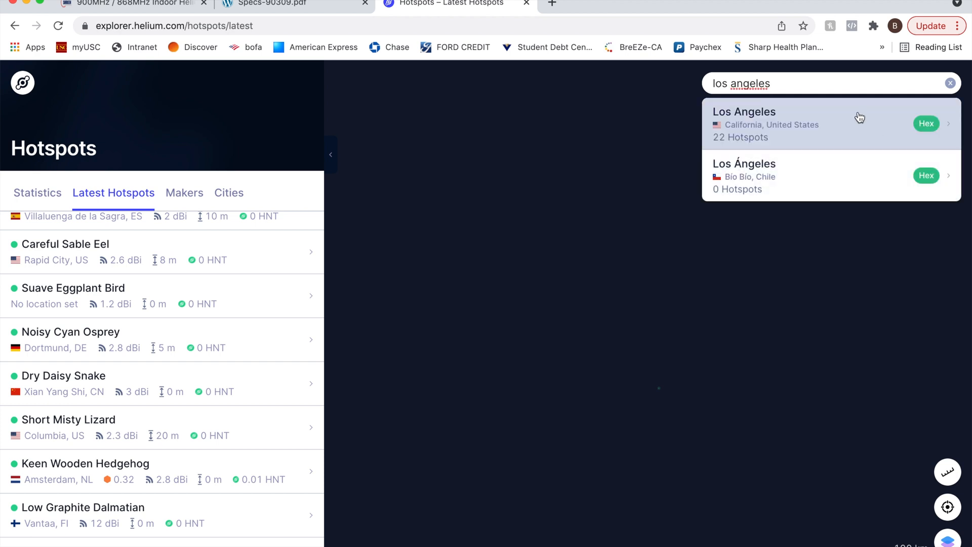
{"action": "left_click", "coordinate": [926, 123]}
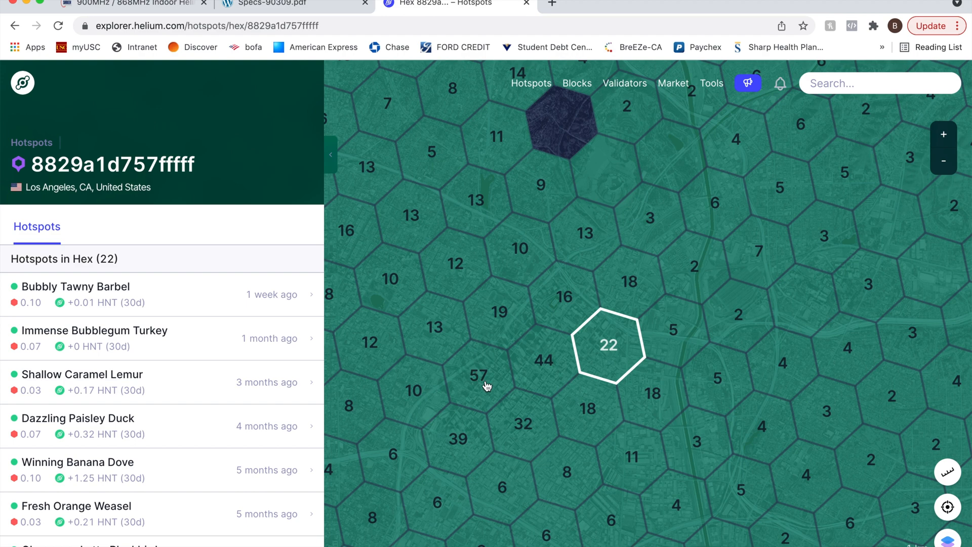
Step: Open the nearby 57-hotspot hex and check the Fun Chambray Duck hotspot's statistics
{"action": "left_click", "coordinate": [479, 376]}
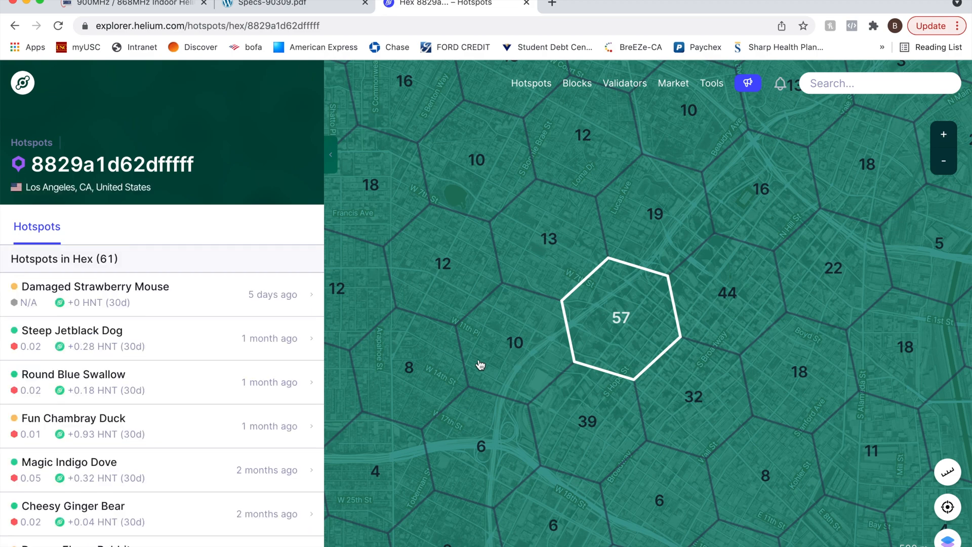
{"action": "mouse_move", "coordinate": [47, 350]}
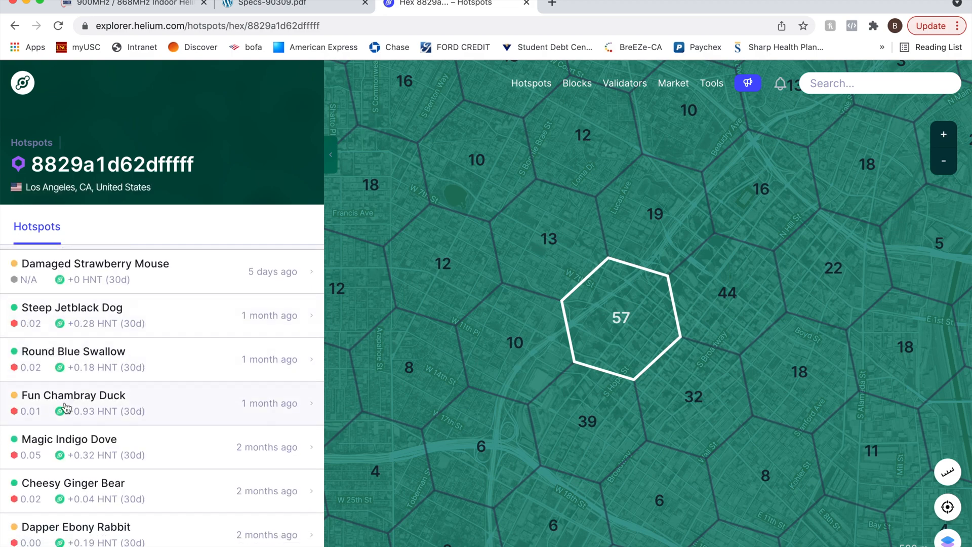
{"action": "scroll", "scroll_direction": "down", "scroll_amount": 3}
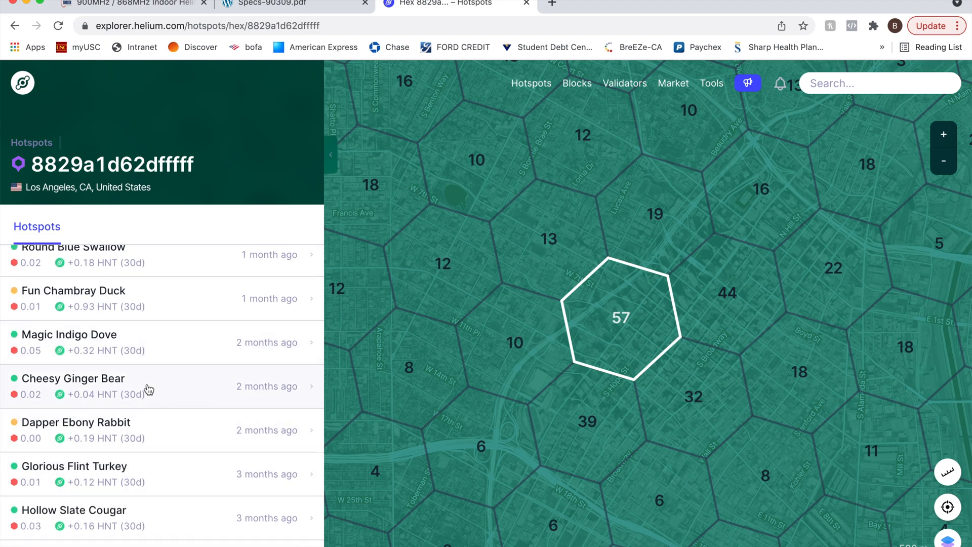
{"action": "mouse_move", "coordinate": [143, 307]}
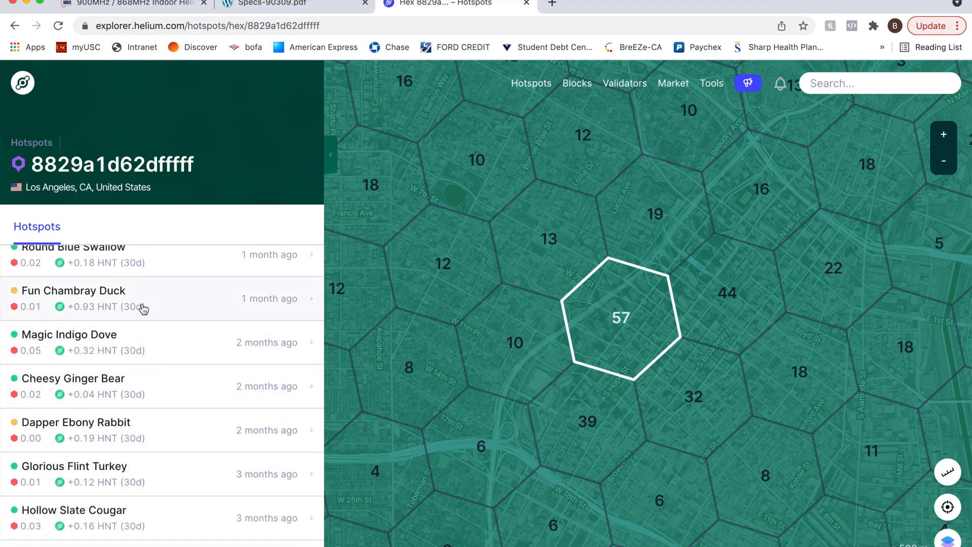
{"action": "left_click", "coordinate": [74, 291]}
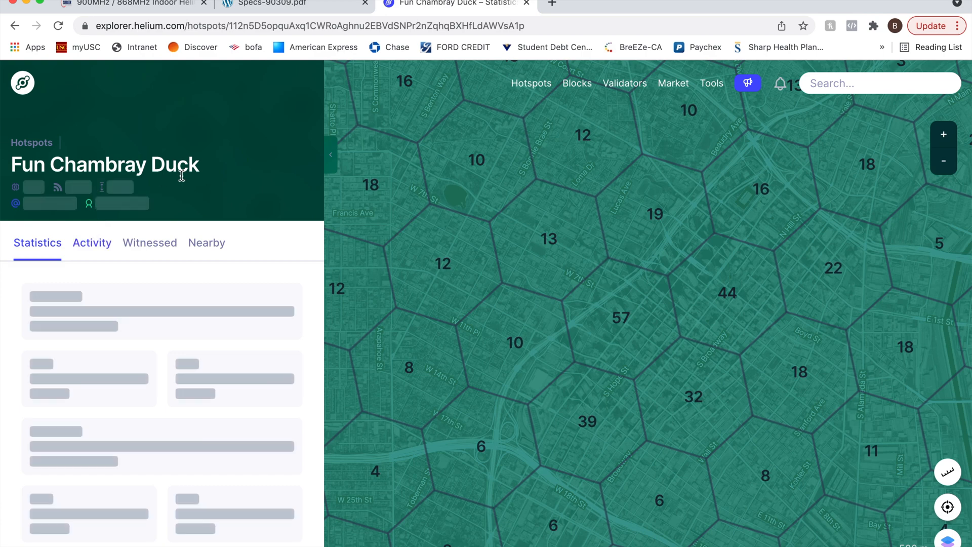
{"action": "mouse_move", "coordinate": [242, 198]}
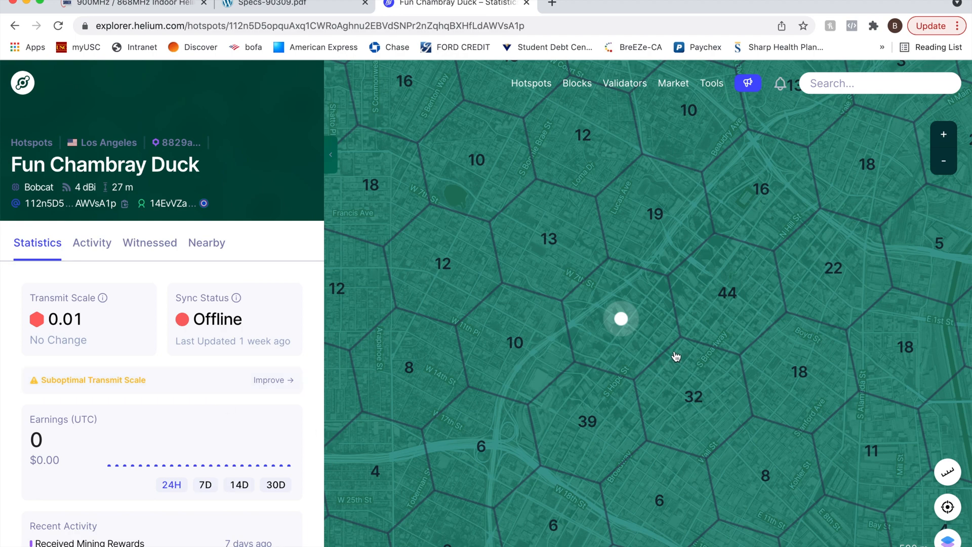
Step: Select the neighbouring hex 8829a1d625fffff holding 19 hotspots to list them
{"action": "left_click", "coordinate": [647, 225]}
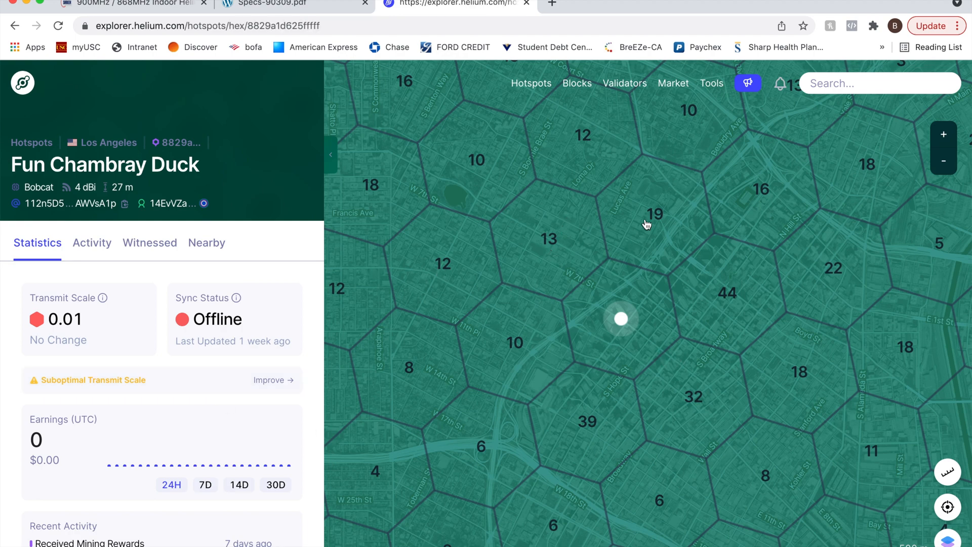
{"action": "left_click", "coordinate": [655, 213]}
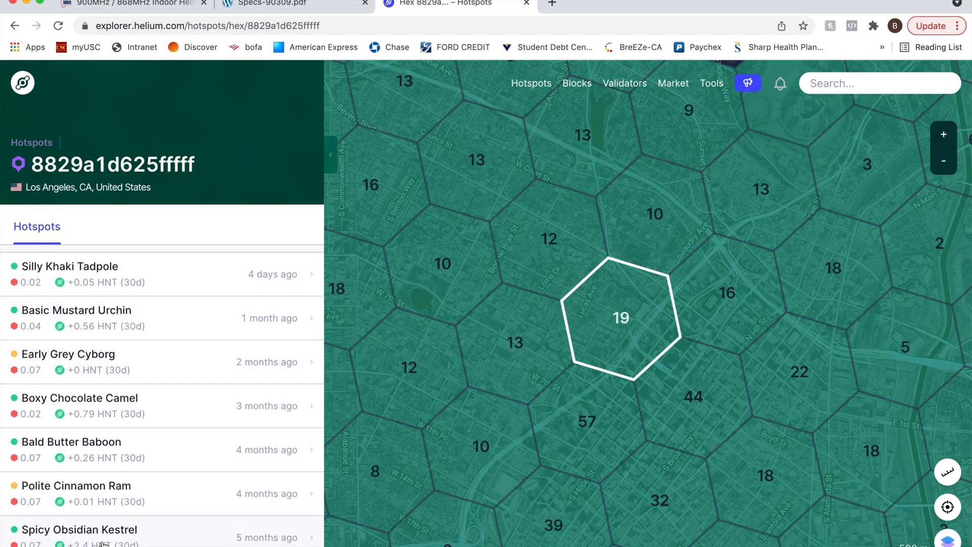
Step: Open Spicy Obsidian Kestrel's details and glance between its statistics and activity views
{"action": "left_click", "coordinate": [79, 530]}
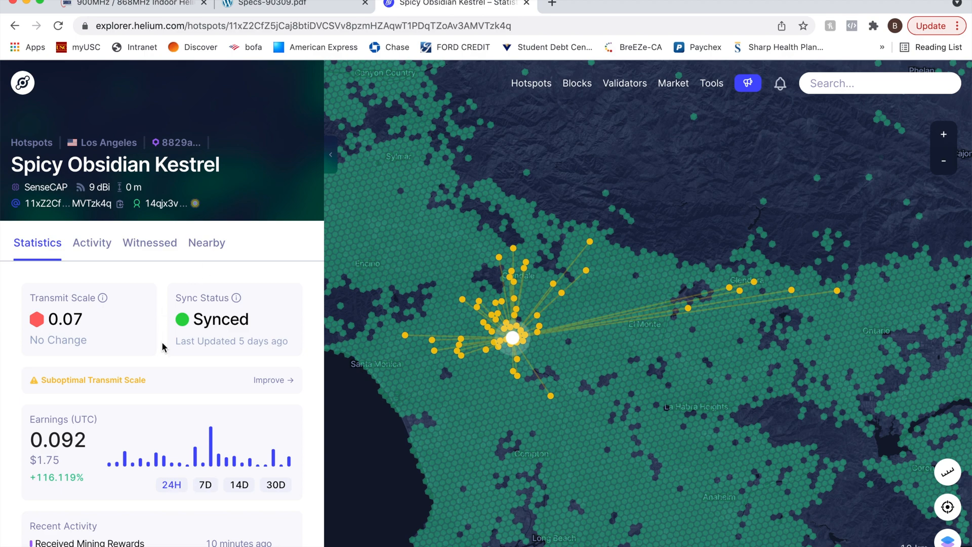
{"action": "mouse_move", "coordinate": [43, 187]}
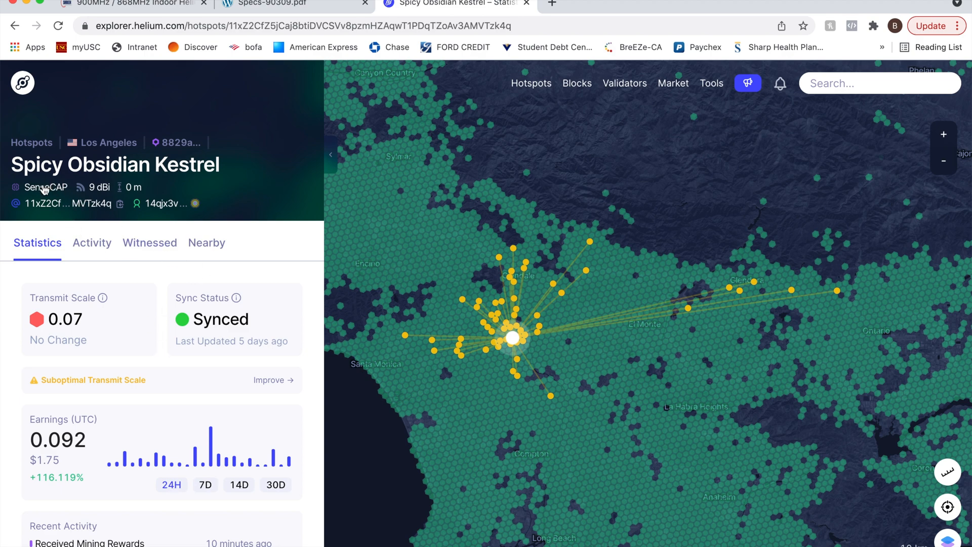
{"action": "mouse_move", "coordinate": [195, 325]}
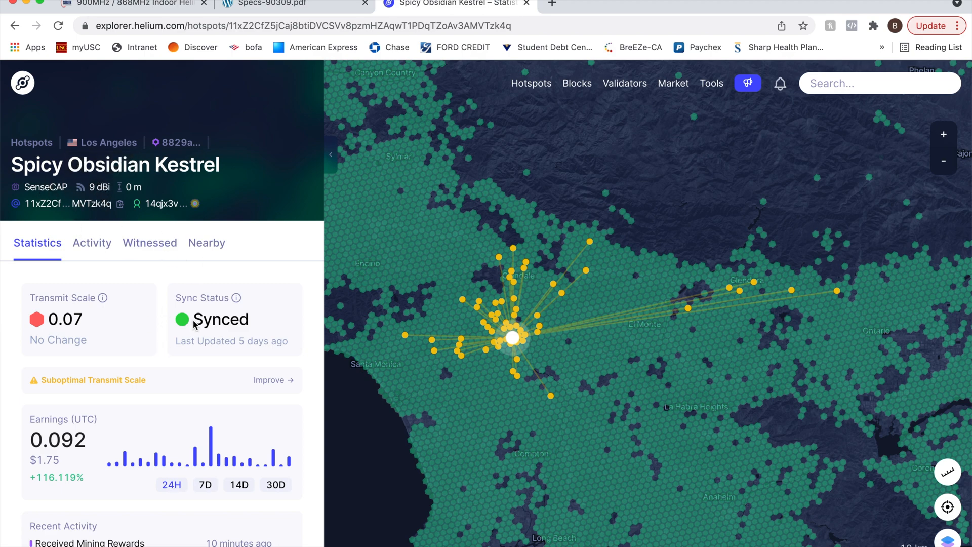
{"action": "scroll", "scroll_direction": "down", "scroll_amount": 3}
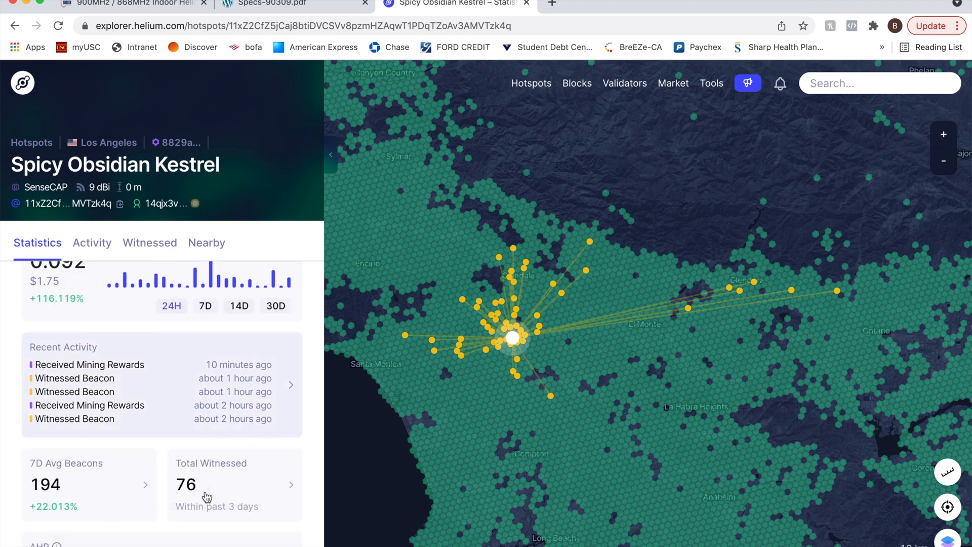
{"action": "mouse_move", "coordinate": [234, 476]}
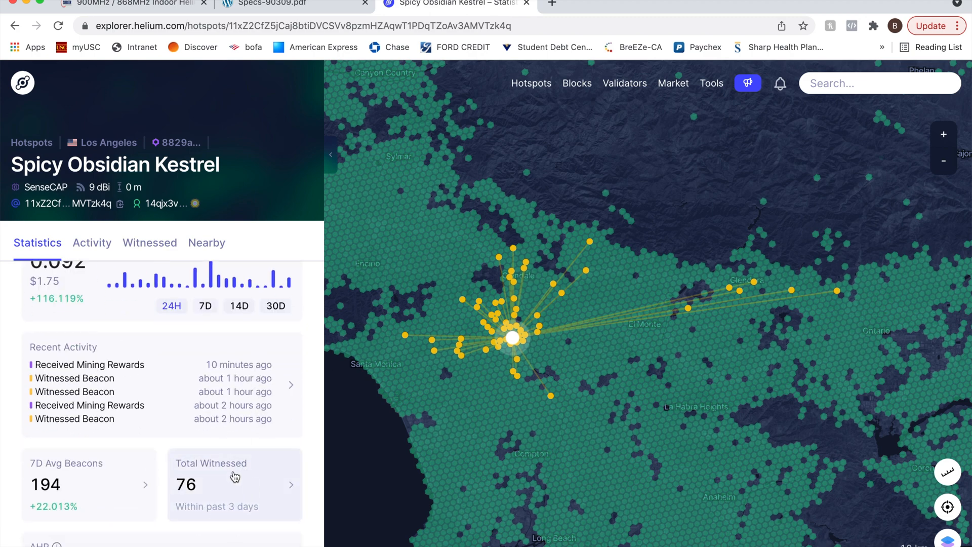
{"action": "scroll", "scroll_direction": "up", "scroll_amount": 3}
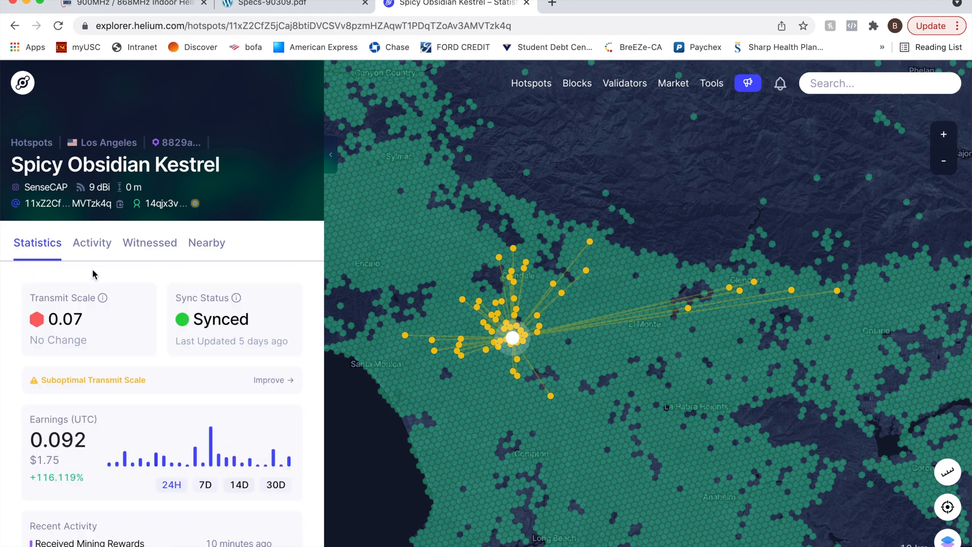
{"action": "left_click", "coordinate": [92, 243]}
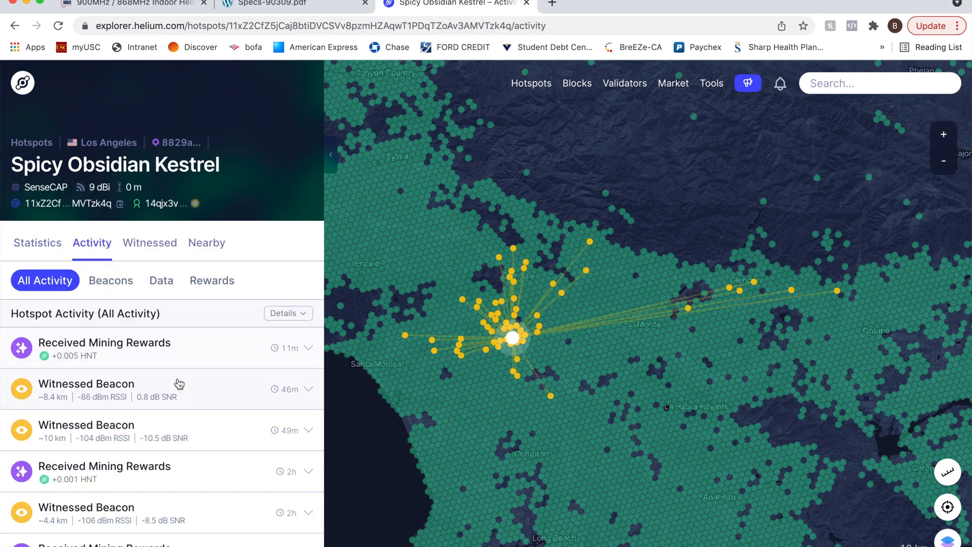
{"action": "left_click", "coordinate": [36, 242]}
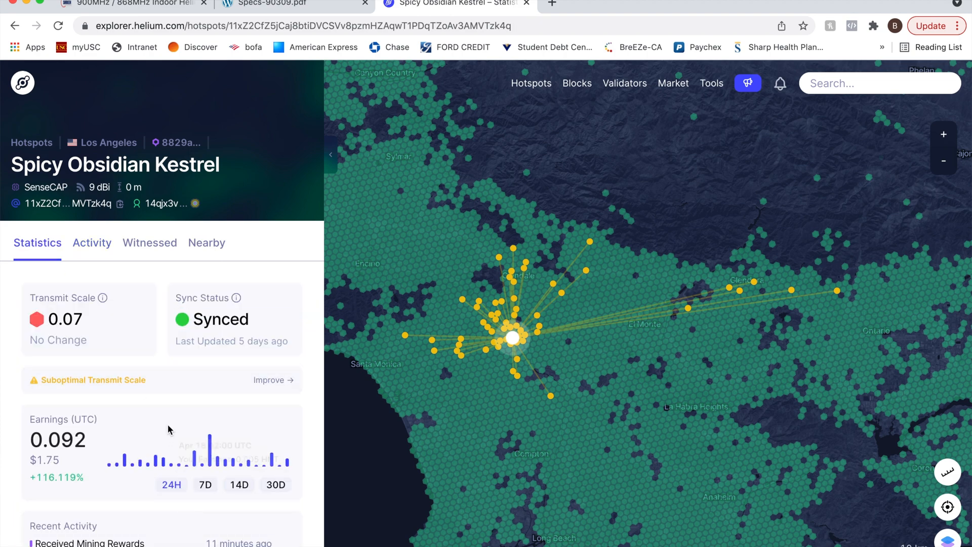
{"action": "scroll", "scroll_direction": "down", "scroll_amount": 3}
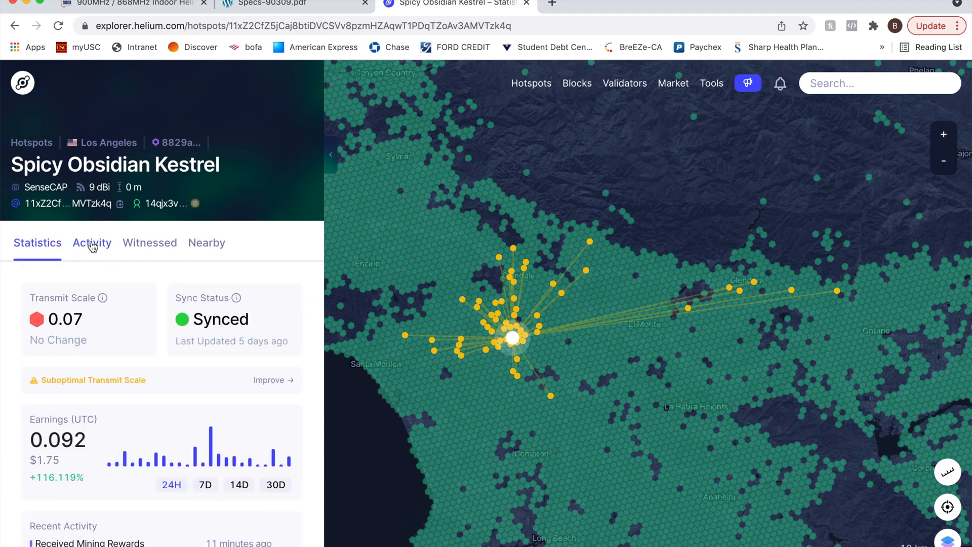
Step: Browse the All Activity feed back two days of witnessed beacons, rewards and packets
{"action": "left_click", "coordinate": [93, 243]}
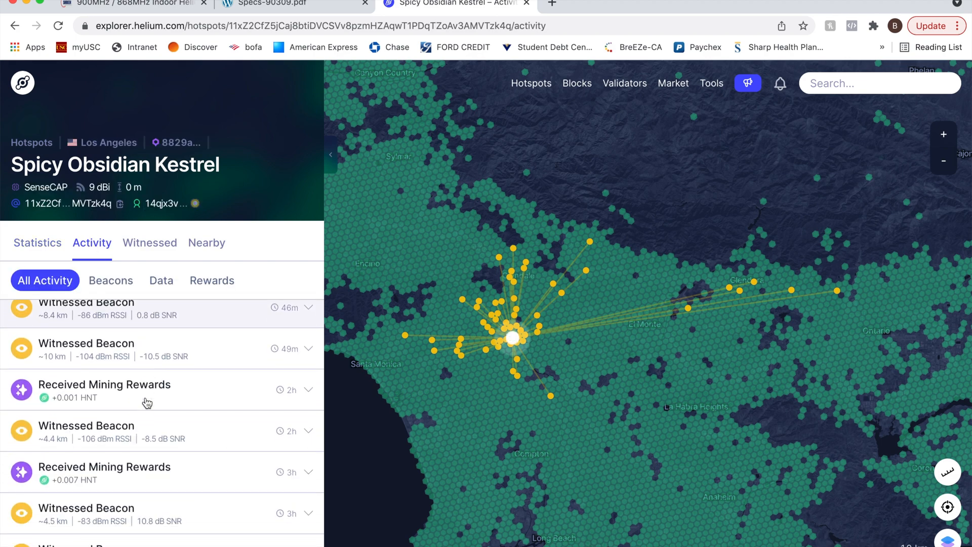
{"action": "scroll", "scroll_direction": "down", "scroll_amount": 3}
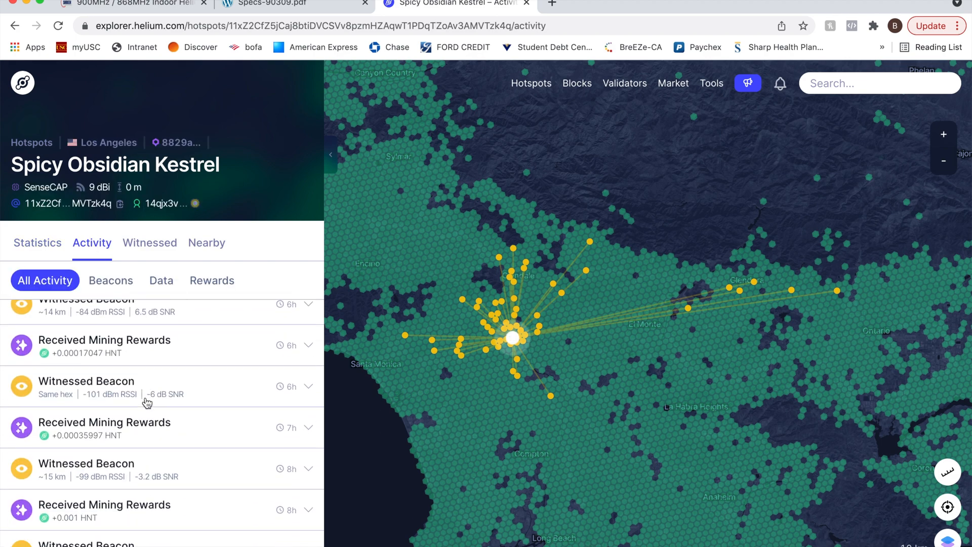
{"action": "scroll", "scroll_direction": "down", "scroll_amount": 3}
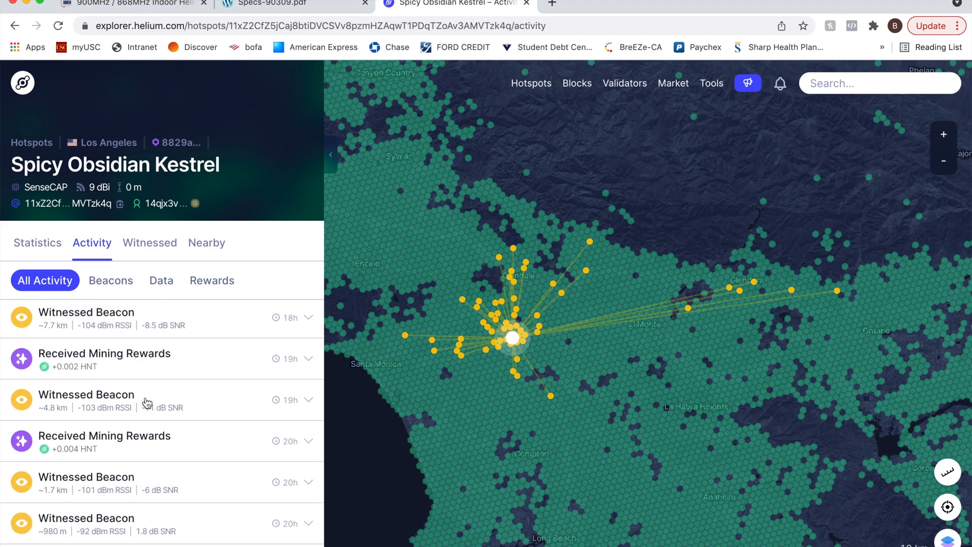
{"action": "scroll", "scroll_direction": "down", "scroll_amount": 3}
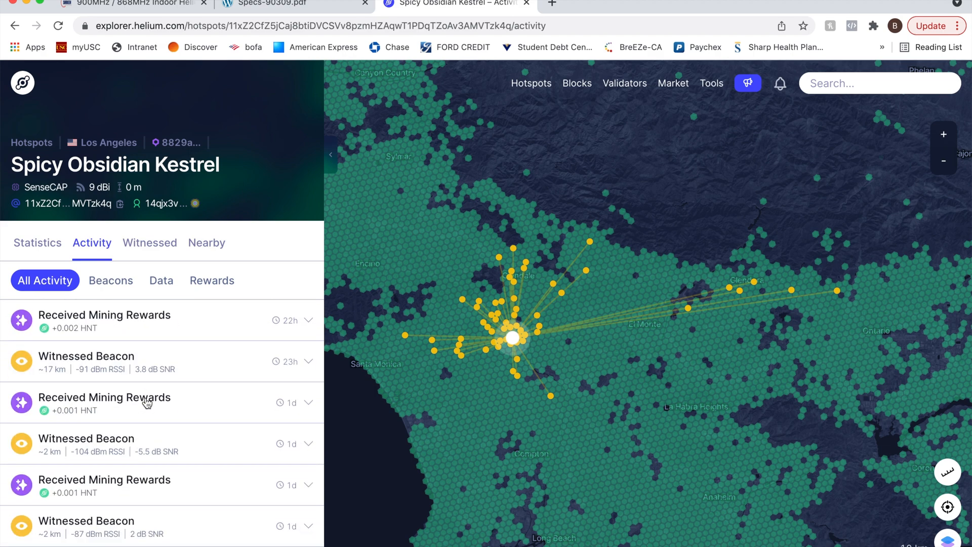
{"action": "scroll", "scroll_direction": "down", "scroll_amount": 3}
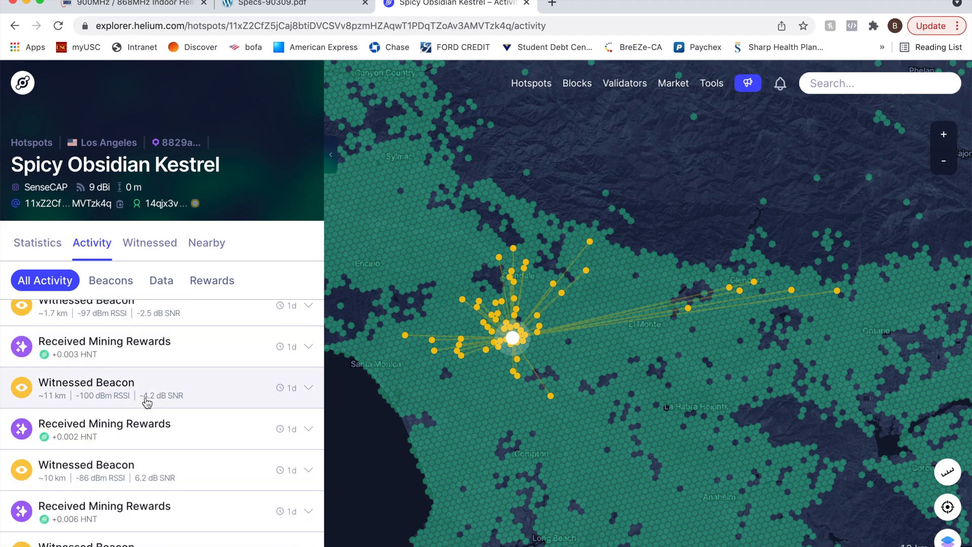
{"action": "scroll", "scroll_direction": "down", "scroll_amount": 3}
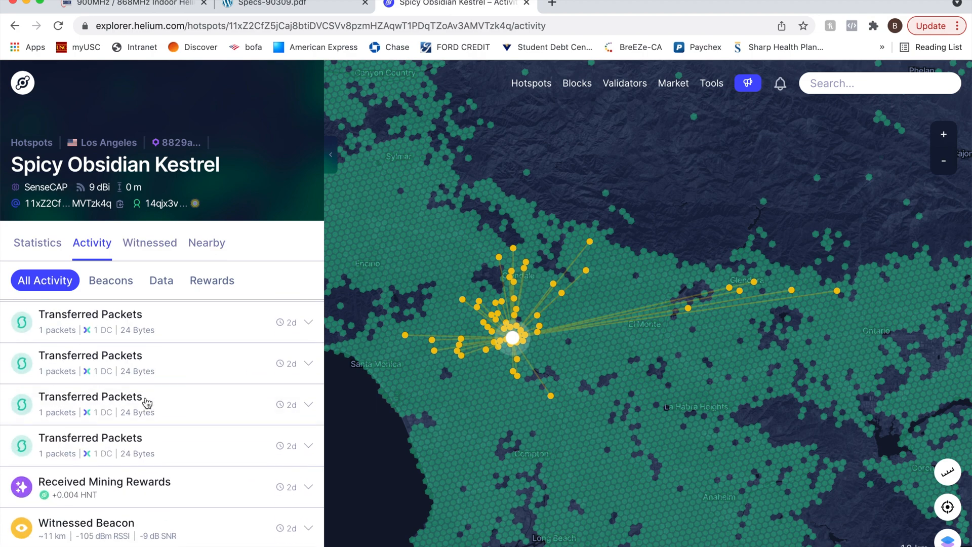
{"action": "scroll", "scroll_direction": "down", "scroll_amount": 3}
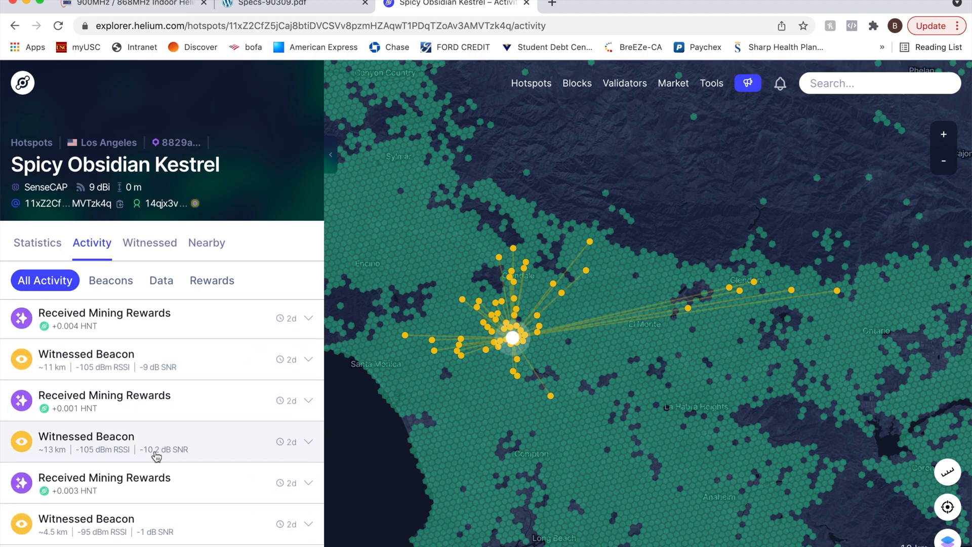
{"action": "scroll", "scroll_direction": "down", "scroll_amount": 3}
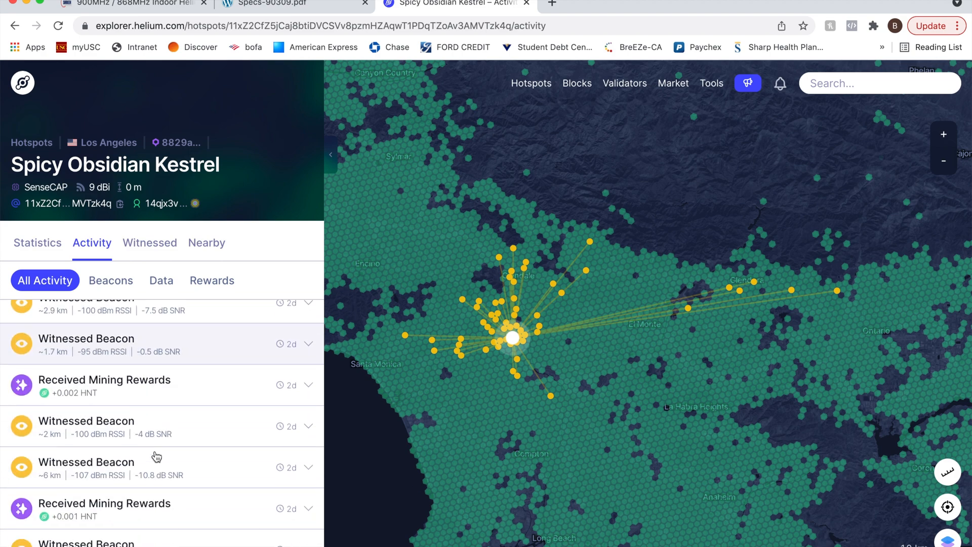
Step: Filter the activity to Beacons only and scroll to the broadcast beacon with 14 witnesses
{"action": "left_click", "coordinate": [110, 280]}
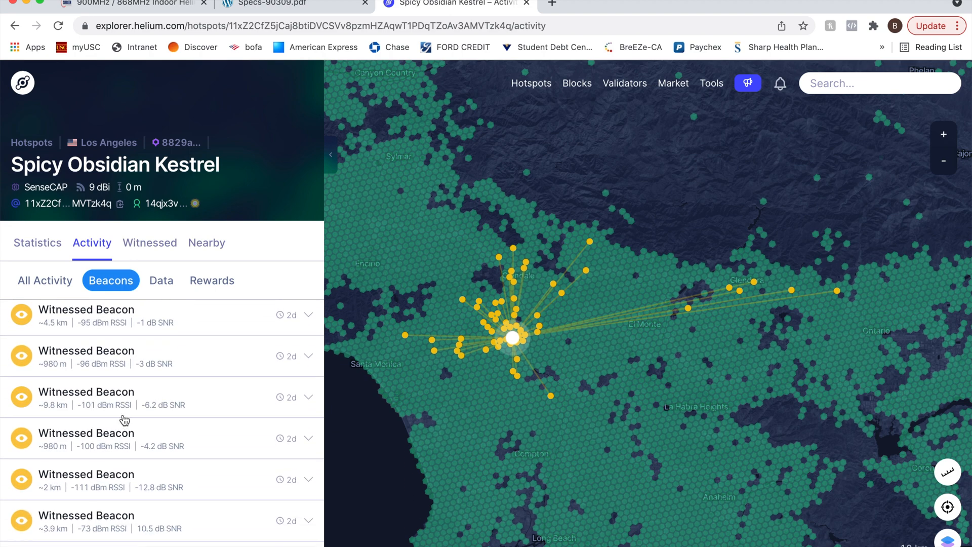
{"action": "scroll", "scroll_direction": "down", "scroll_amount": 3}
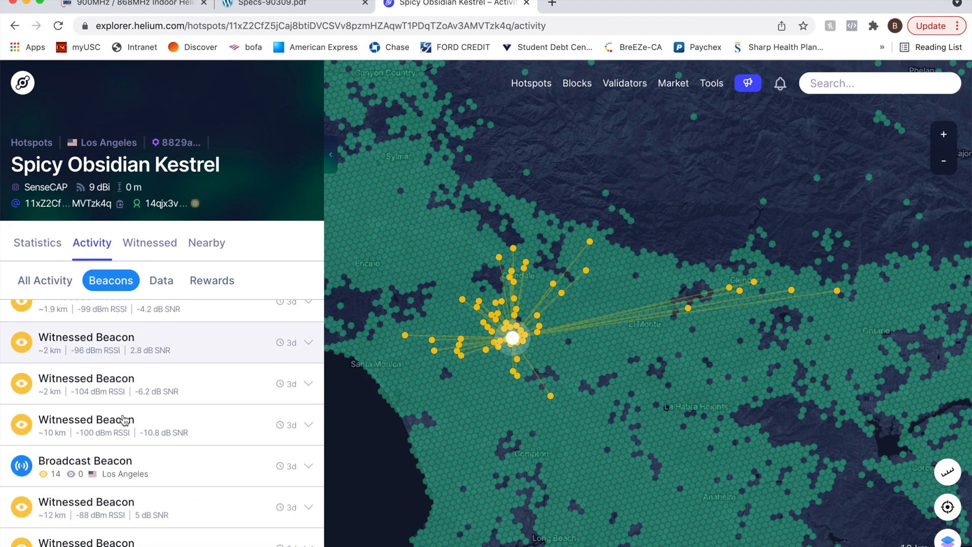
{"action": "scroll", "scroll_direction": "down", "scroll_amount": 3}
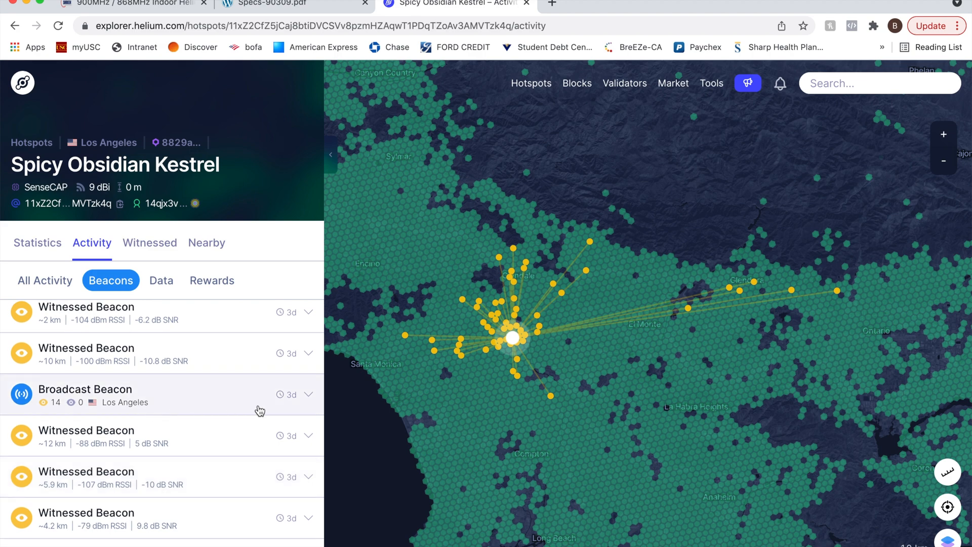
{"action": "mouse_move", "coordinate": [153, 382]}
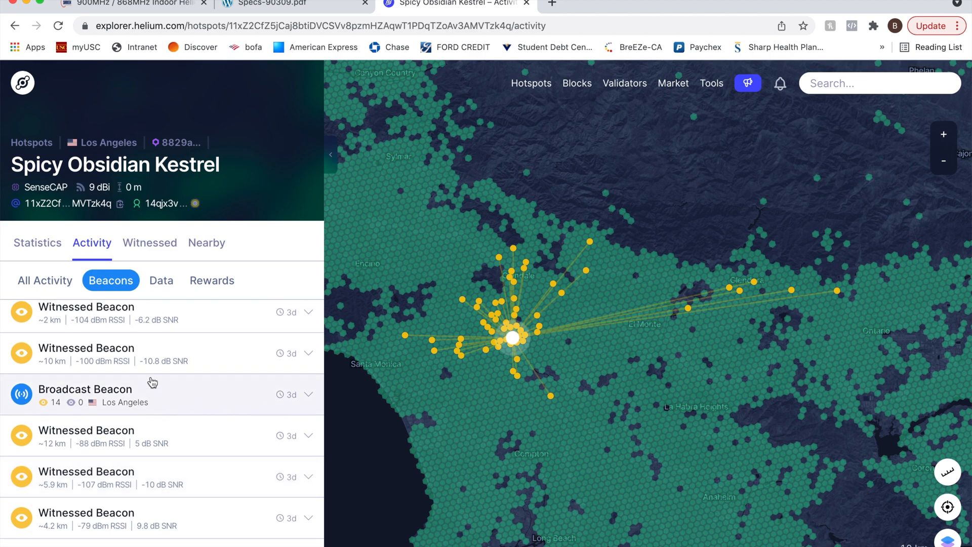
{"action": "mouse_move", "coordinate": [55, 377]}
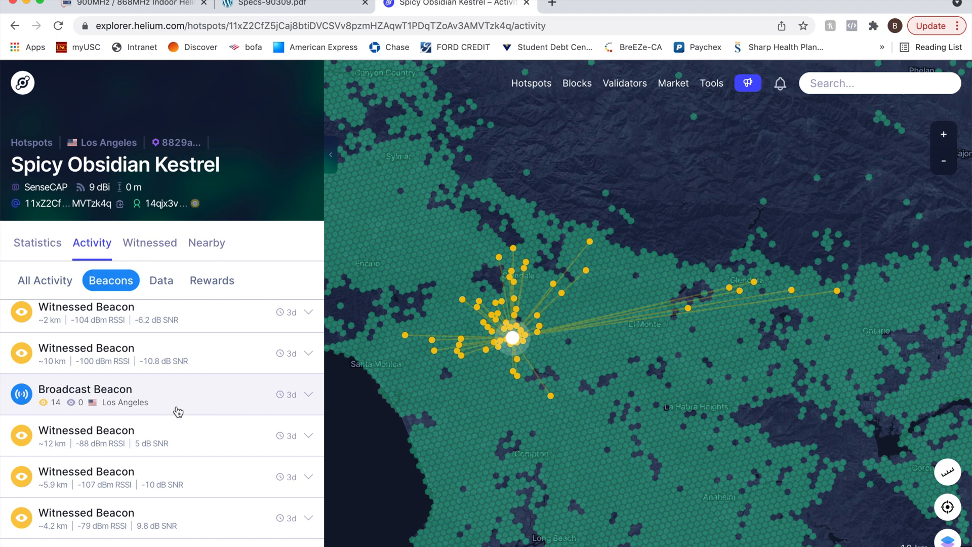
{"action": "mouse_move", "coordinate": [45, 396]}
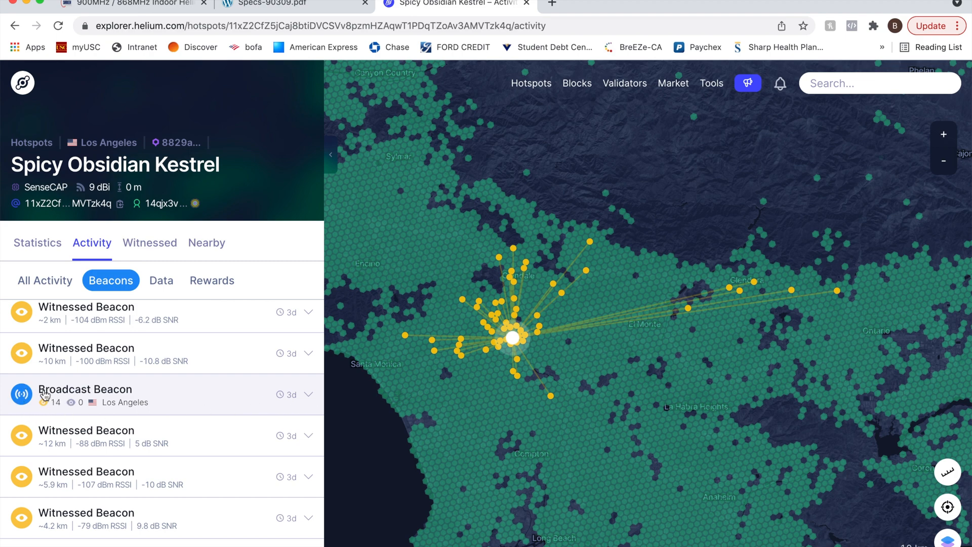
{"action": "mouse_move", "coordinate": [59, 413]}
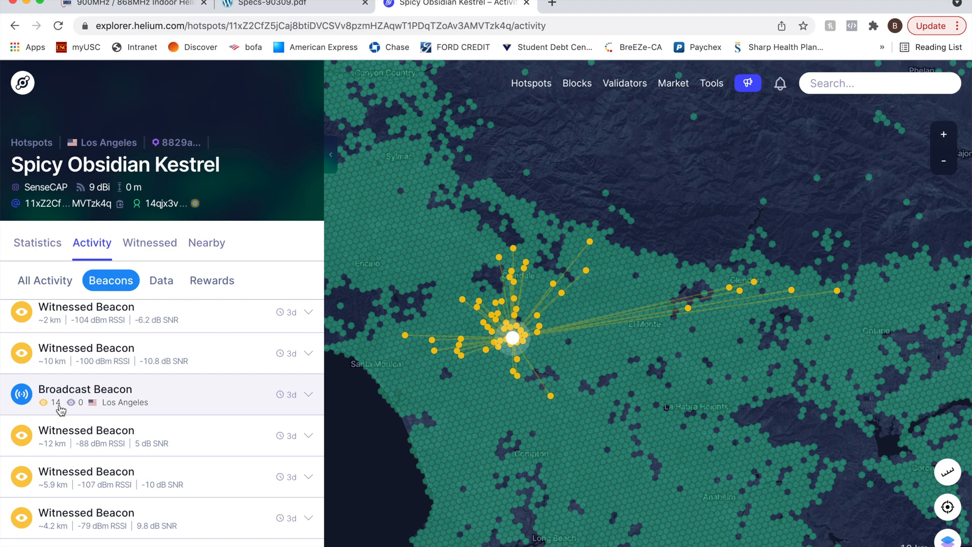
{"action": "mouse_move", "coordinate": [65, 414]}
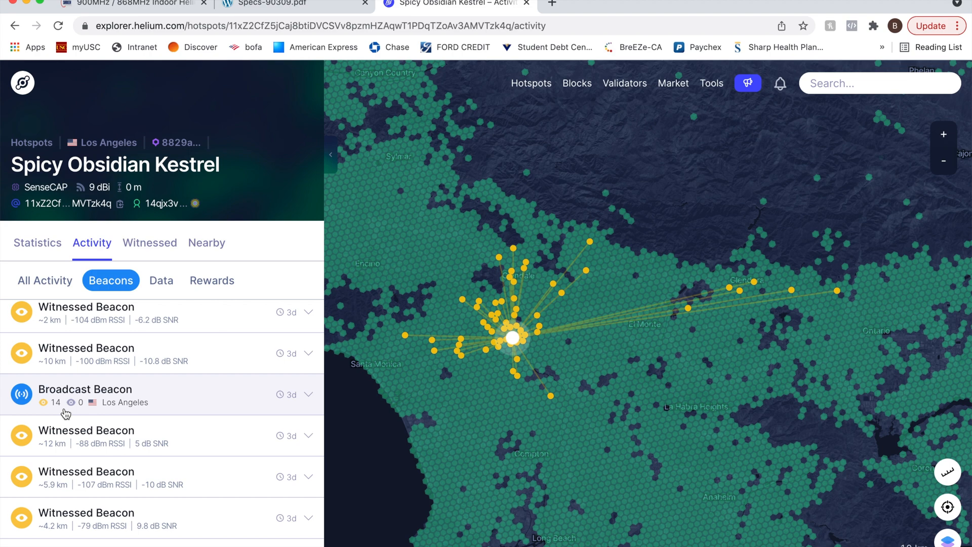
{"action": "mouse_move", "coordinate": [275, 54]}
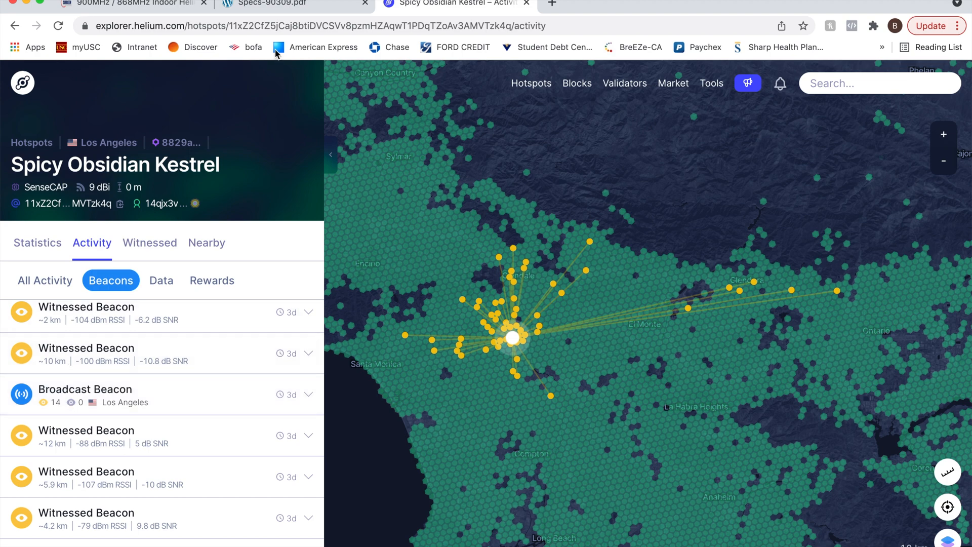
Step: Switch to the Specs-90309.pdf tab showing the Helium Amp's features and specifications
{"action": "left_click", "coordinate": [292, 4]}
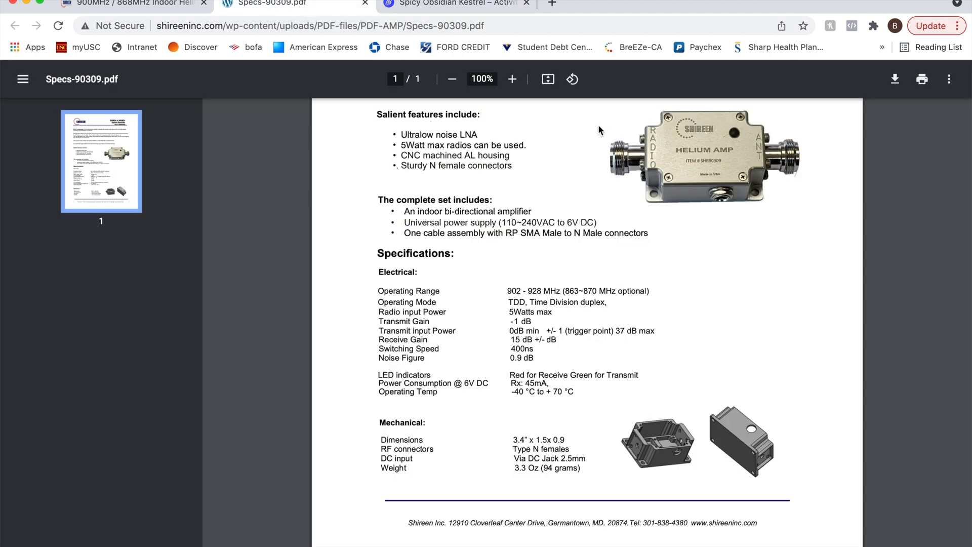
{"action": "mouse_move", "coordinate": [414, 194]}
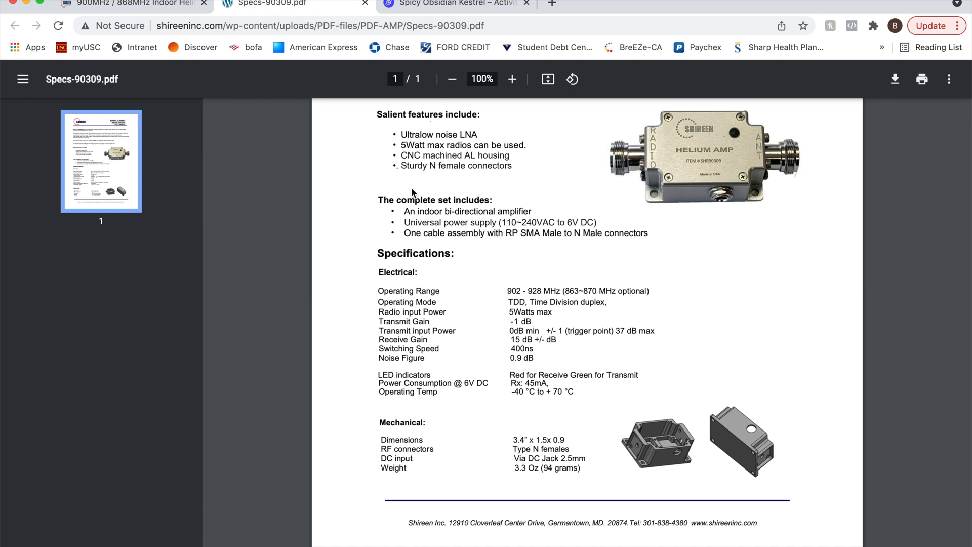
{"action": "mouse_move", "coordinate": [692, 242]}
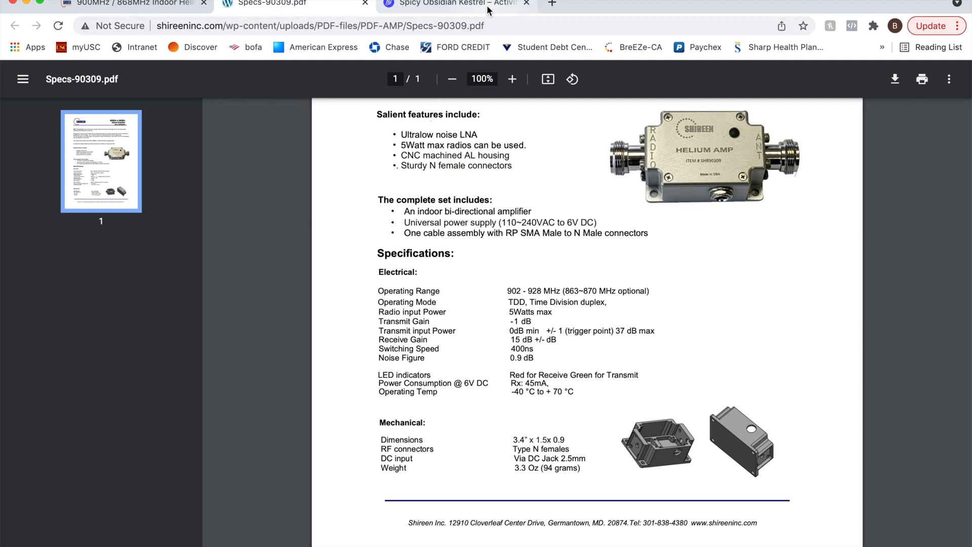
Step: Return to Spicy Obsidian Kestrel's beacons feed and review more witnessed beacons with distance, RSSI and SNR
{"action": "left_click", "coordinate": [456, 4]}
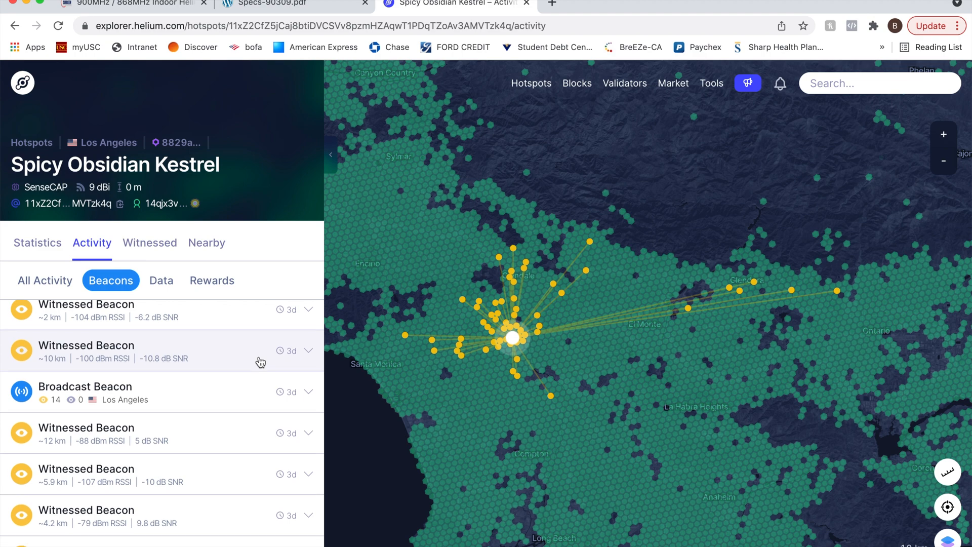
{"action": "scroll", "scroll_direction": "down", "scroll_amount": 3}
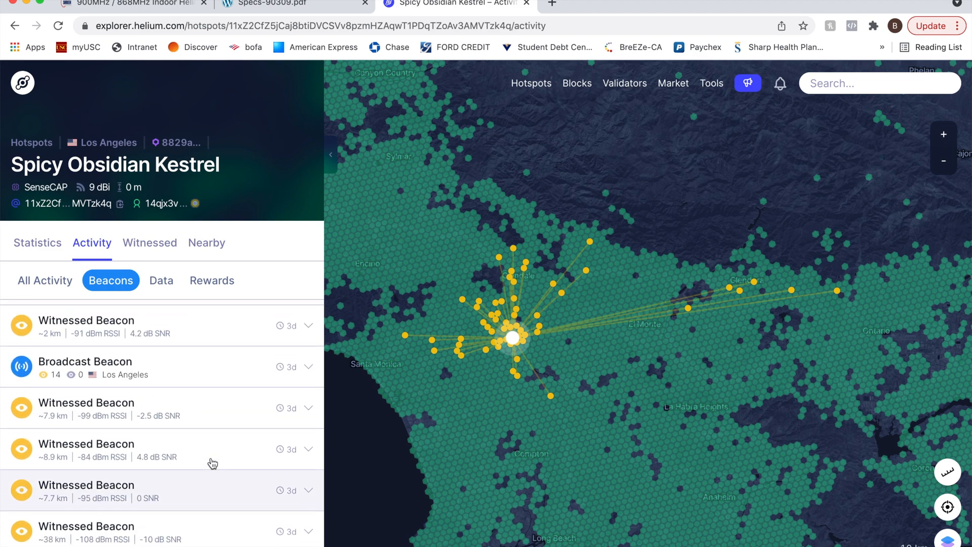
{"action": "scroll", "scroll_direction": "down", "scroll_amount": 3}
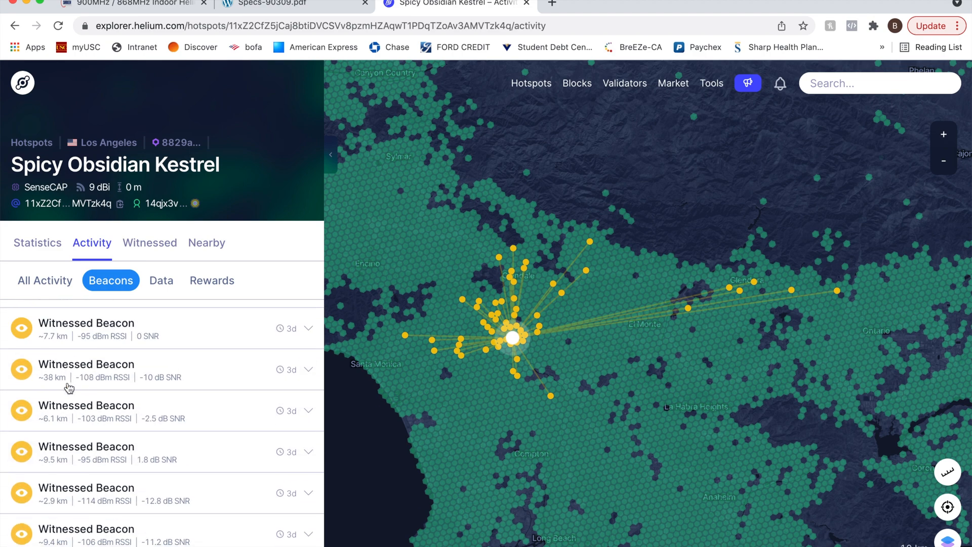
{"action": "scroll", "scroll_direction": "down", "scroll_amount": 3}
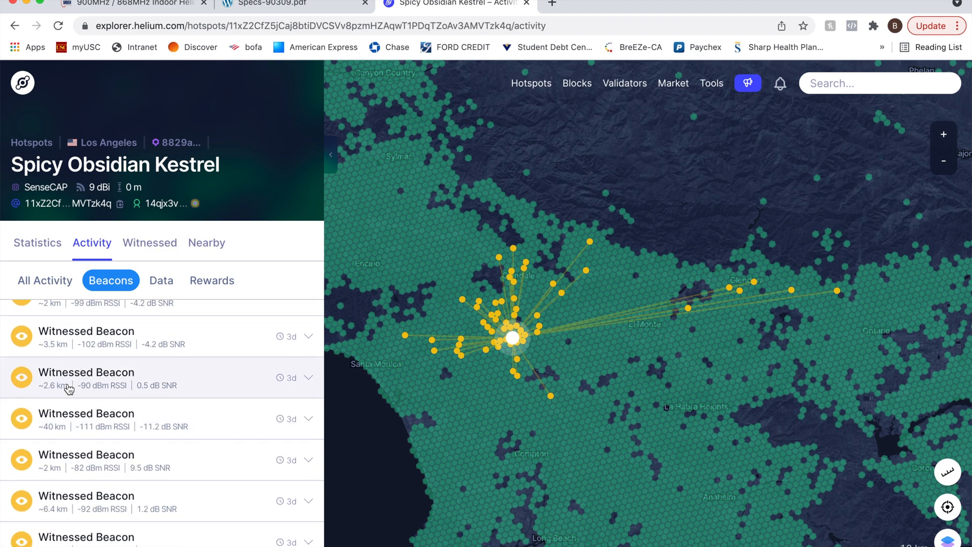
Step: Switch back to the Specs-90309.pdf spec sheet
{"action": "left_click", "coordinate": [292, 4]}
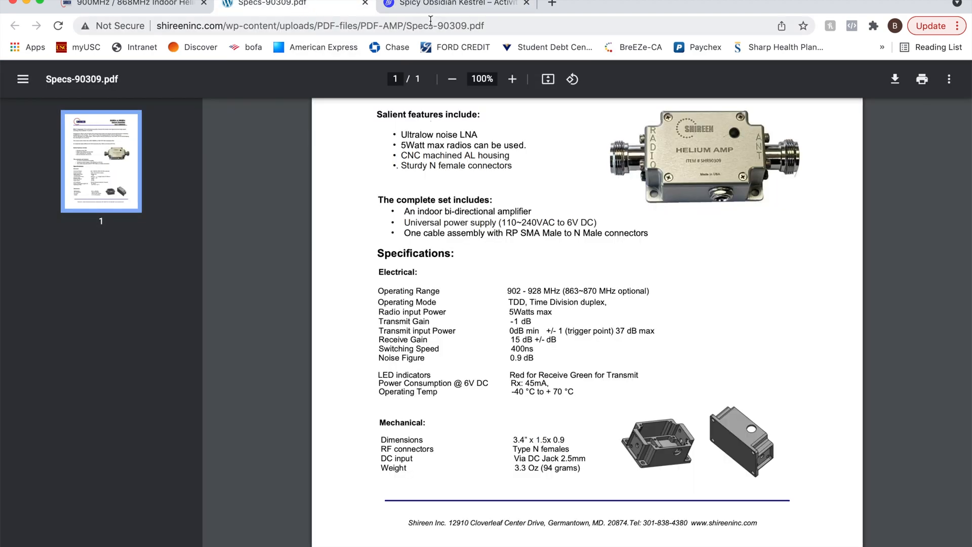
{"action": "mouse_move", "coordinate": [506, 438]}
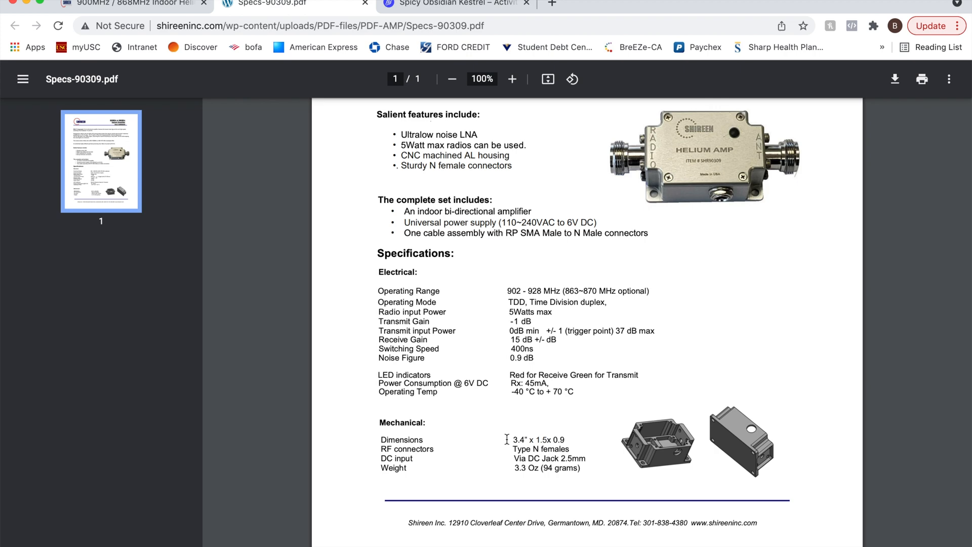
Step: Return to the 900MHz / 868MHz Indoor Helium Amplifier product page ($349.99) and zoom its image
{"action": "left_click", "coordinate": [131, 5]}
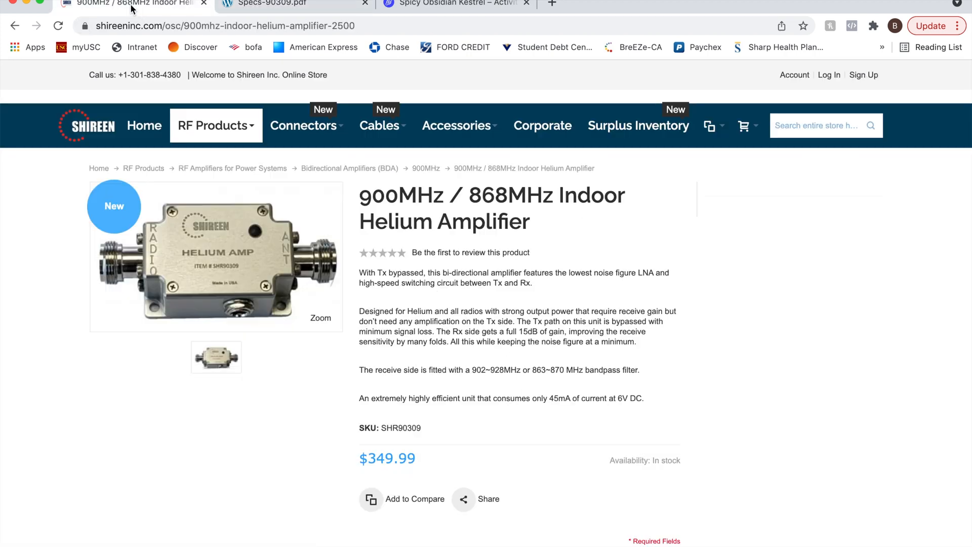
{"action": "mouse_move", "coordinate": [561, 193]}
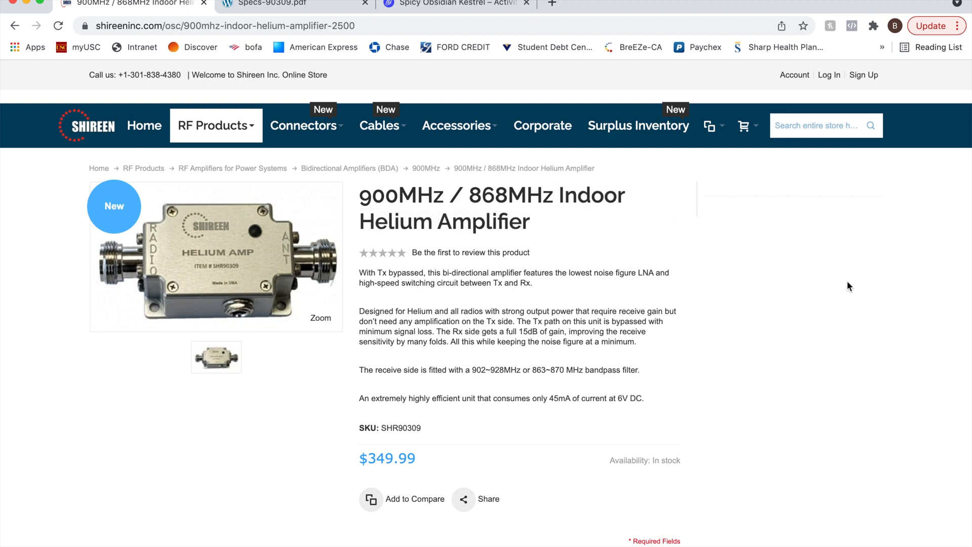
{"action": "mouse_move", "coordinate": [721, 233]}
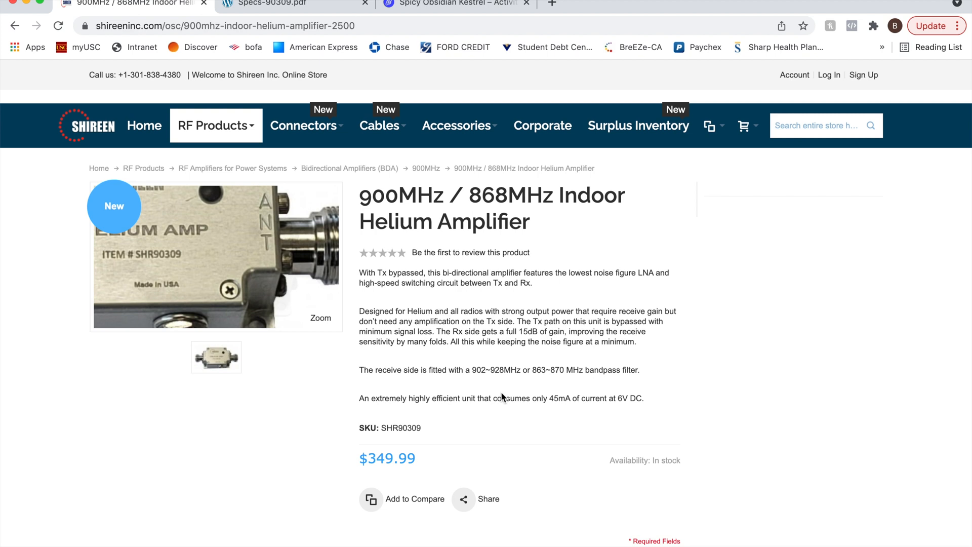
{"action": "left_click", "coordinate": [215, 357]}
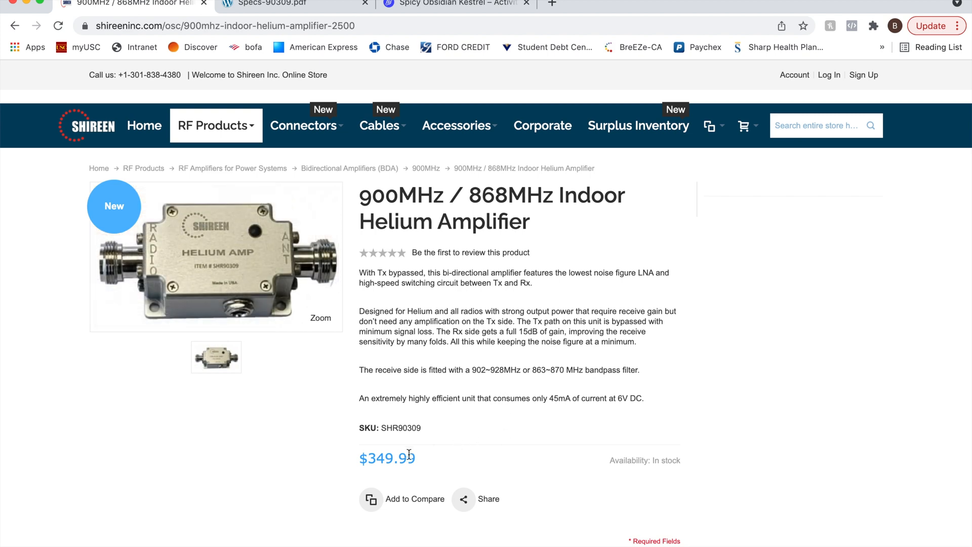